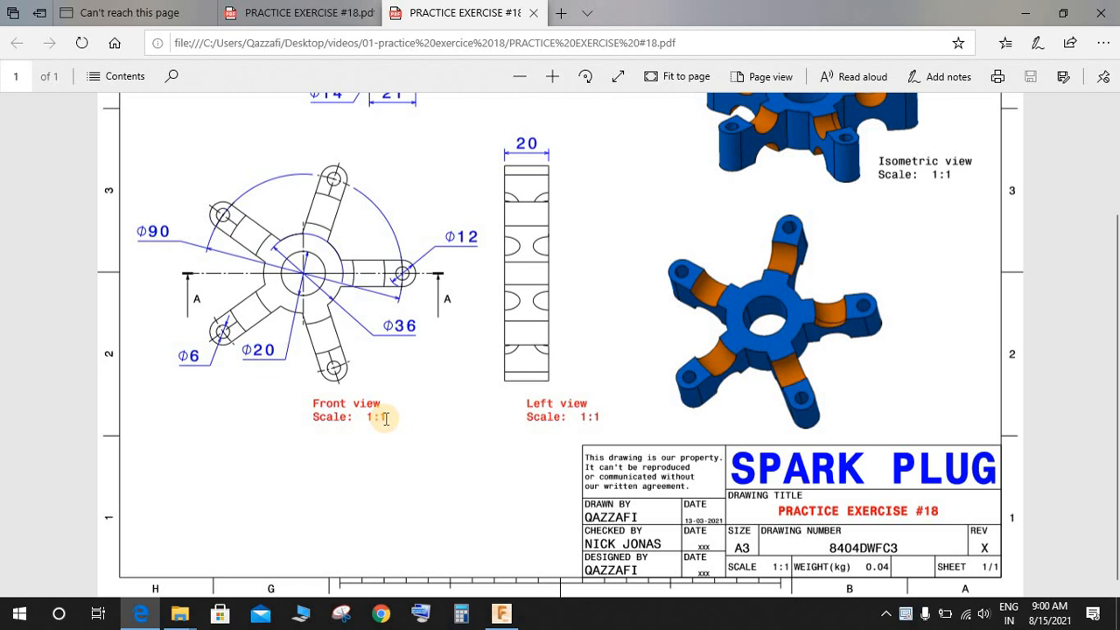
pyautogui.moveTo(873, 511)
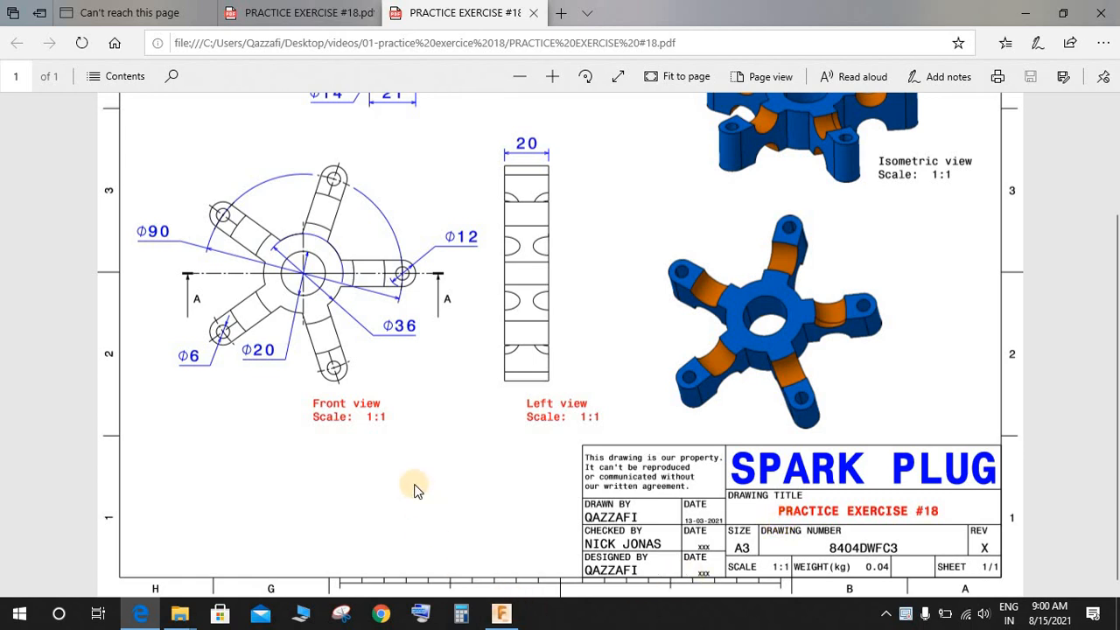
# Switch from the drawing to Fusion 360 and start a new sketch on the top plane
pyautogui.scroll(3)
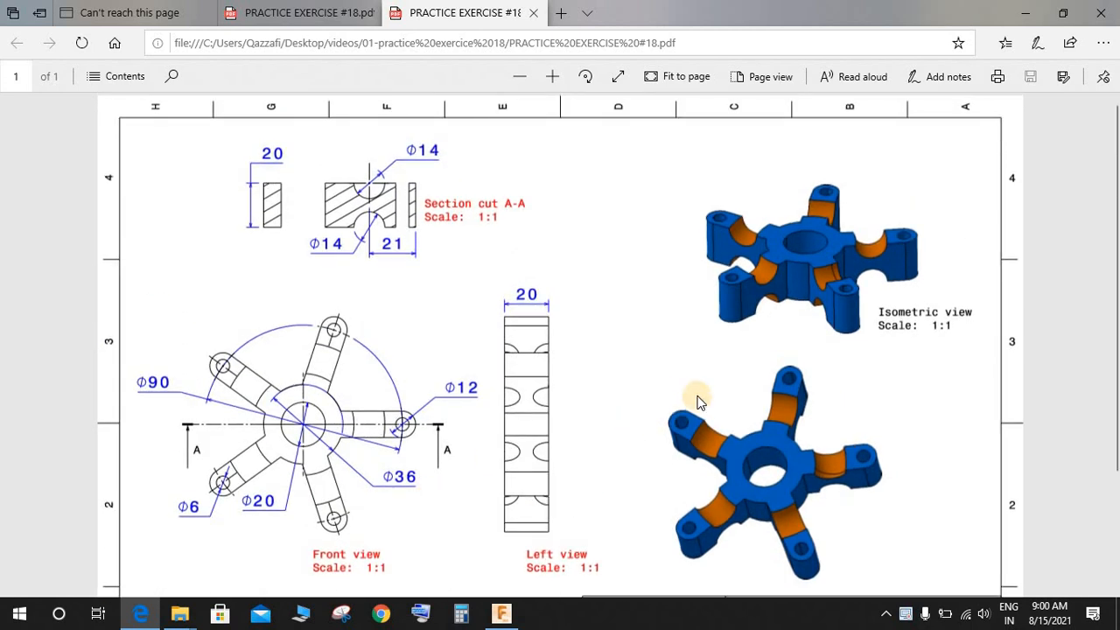
pyautogui.scroll(-3)
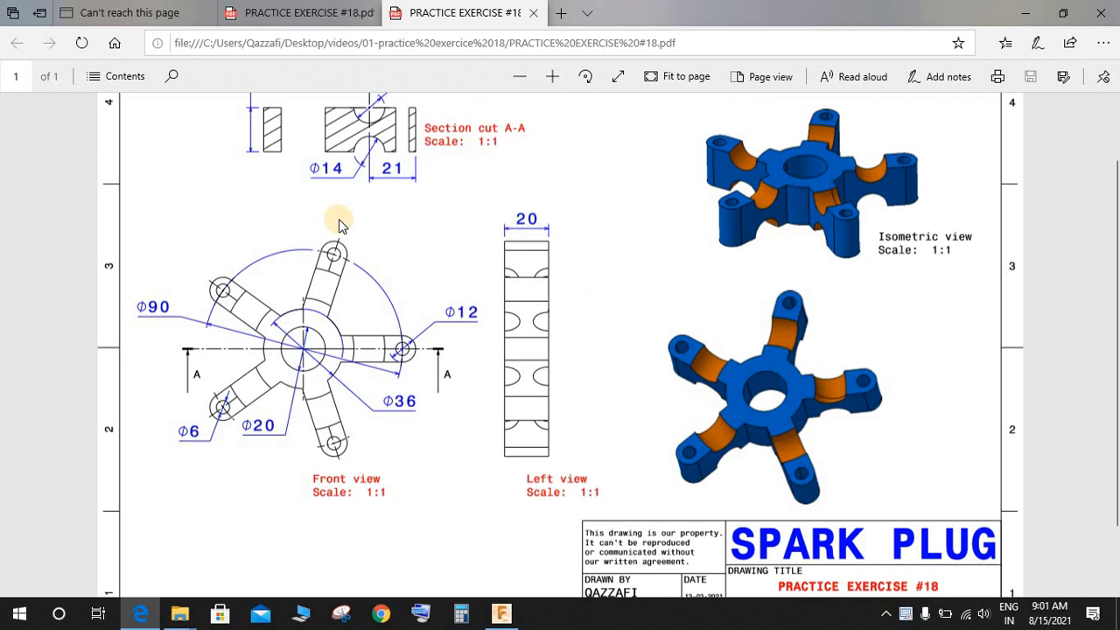
pyautogui.moveTo(357, 411)
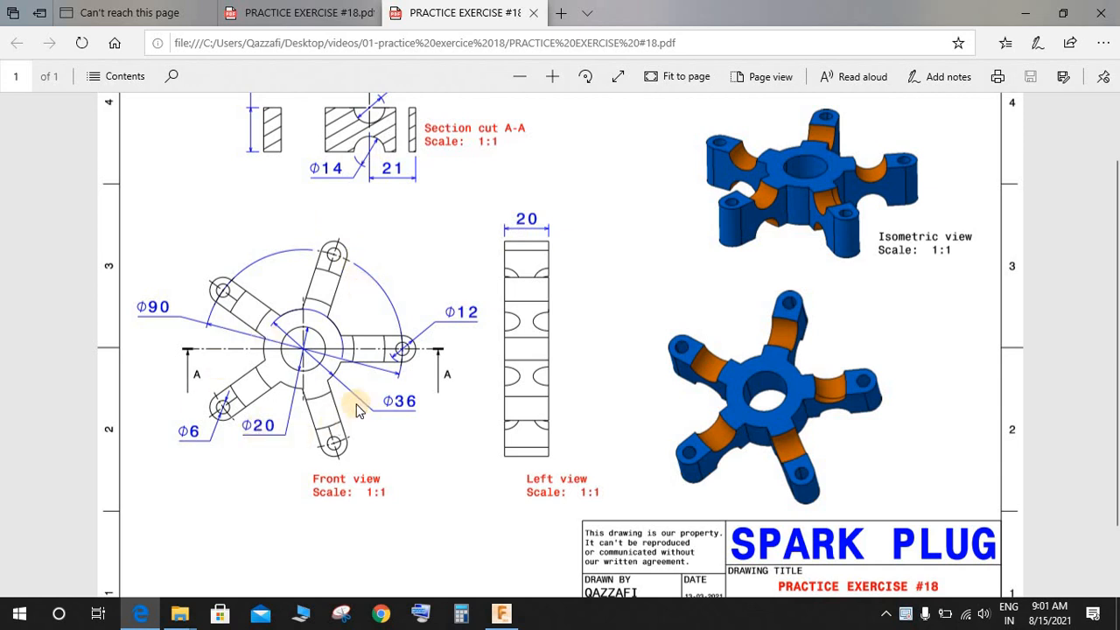
pyautogui.moveTo(221, 266)
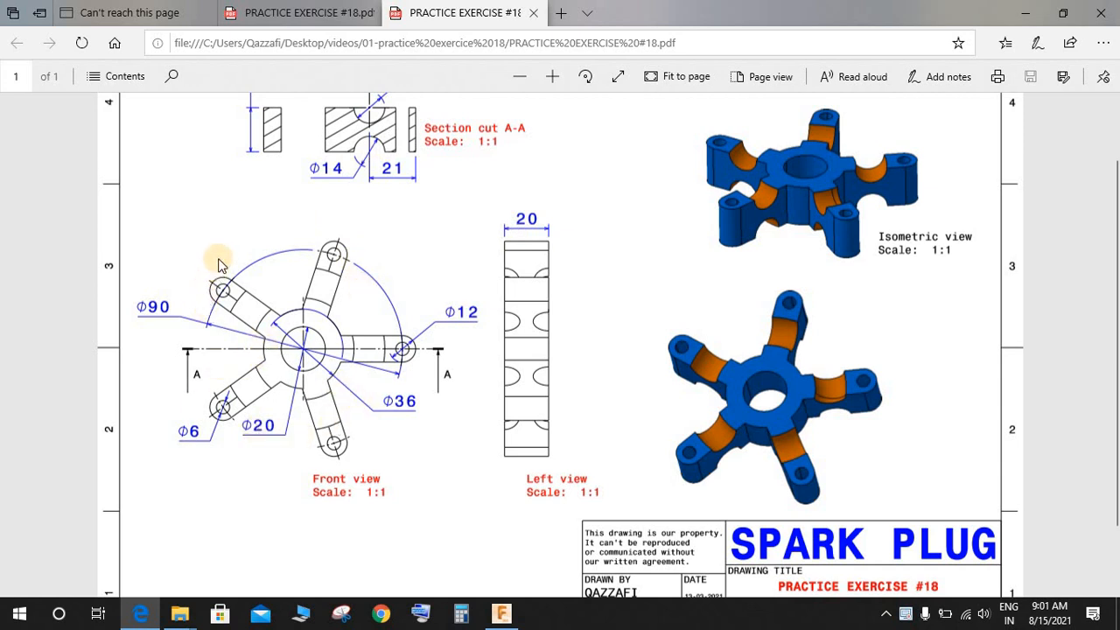
pyautogui.moveTo(389, 334)
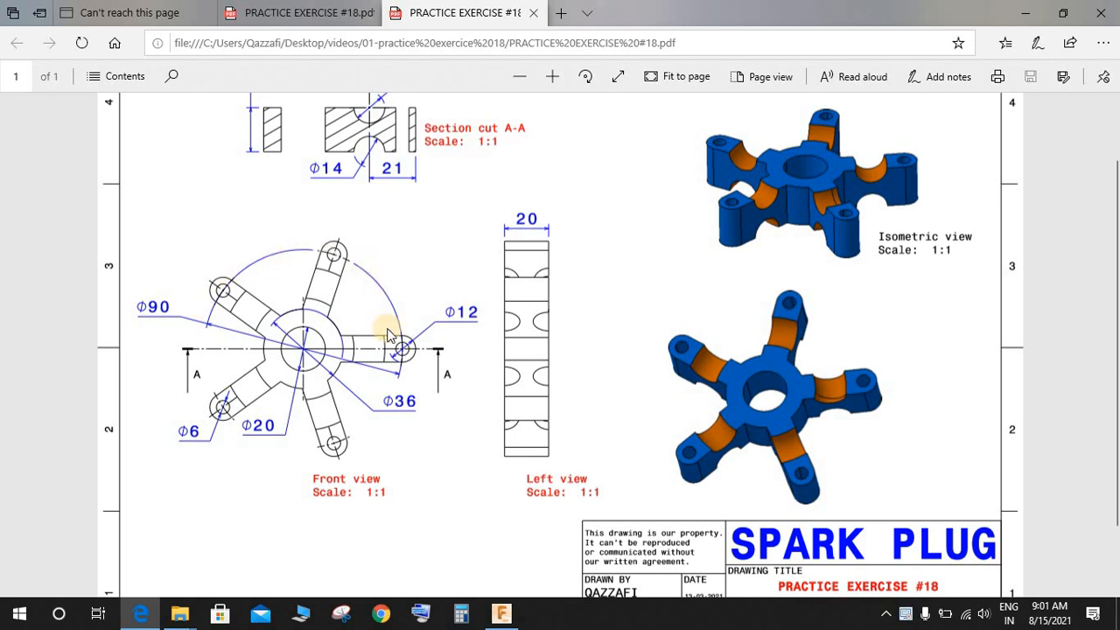
pyautogui.moveTo(390, 381)
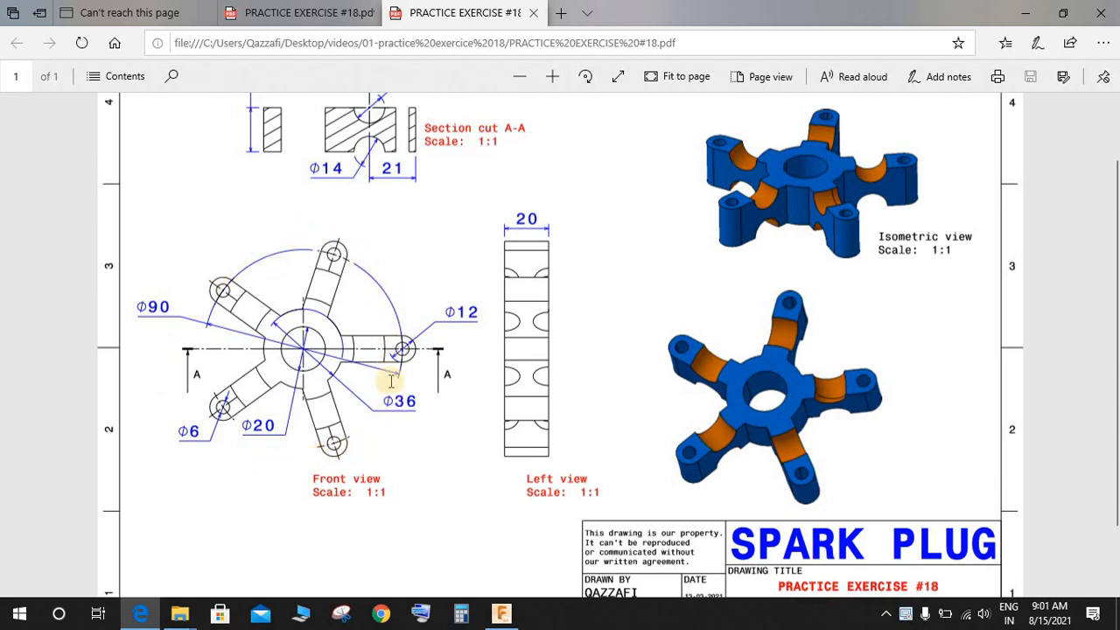
pyautogui.moveTo(331, 319)
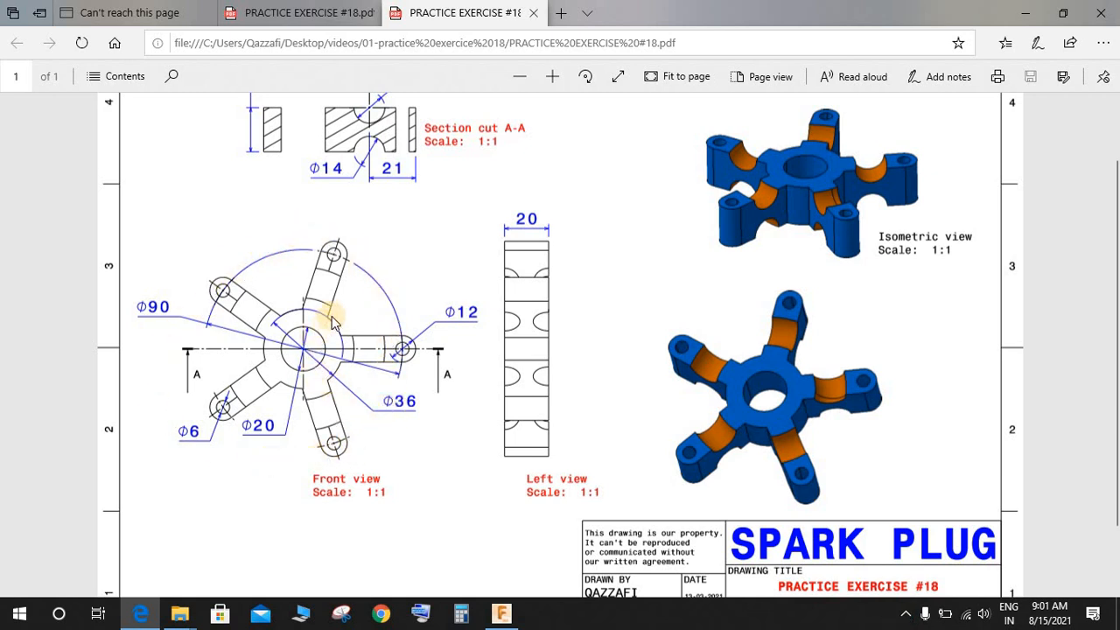
pyautogui.moveTo(140, 308)
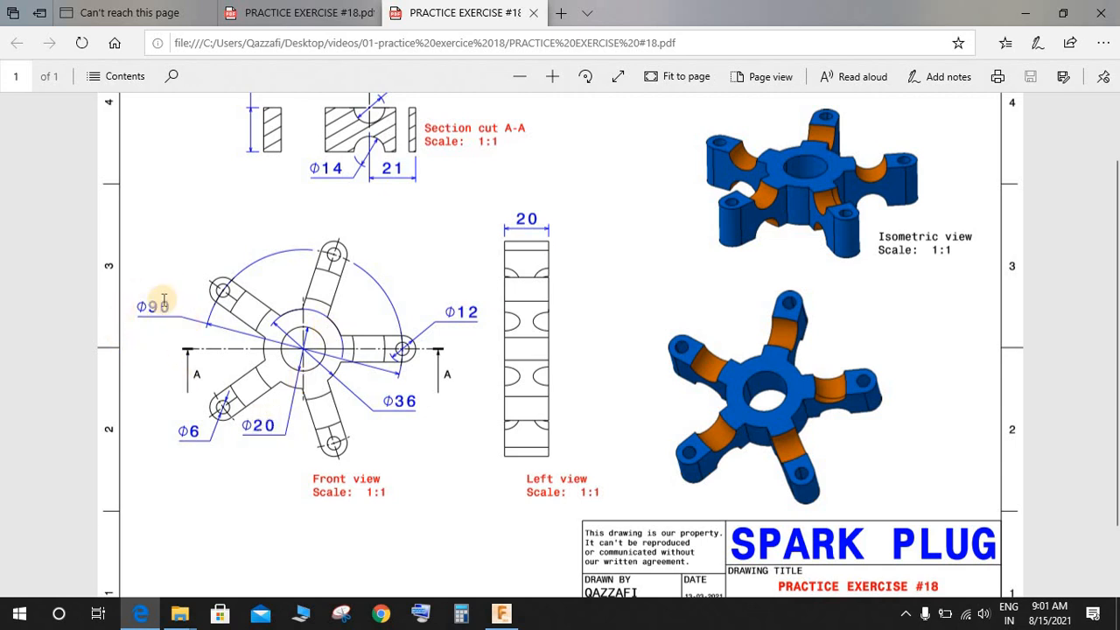
pyautogui.moveTo(669, 74)
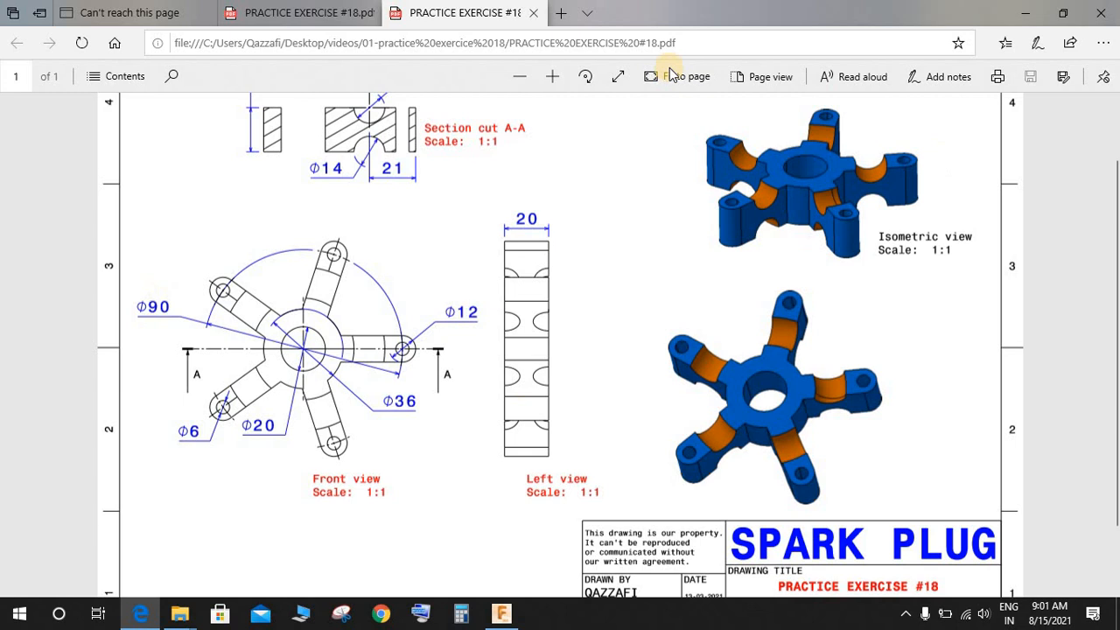
pyautogui.moveTo(480, 514)
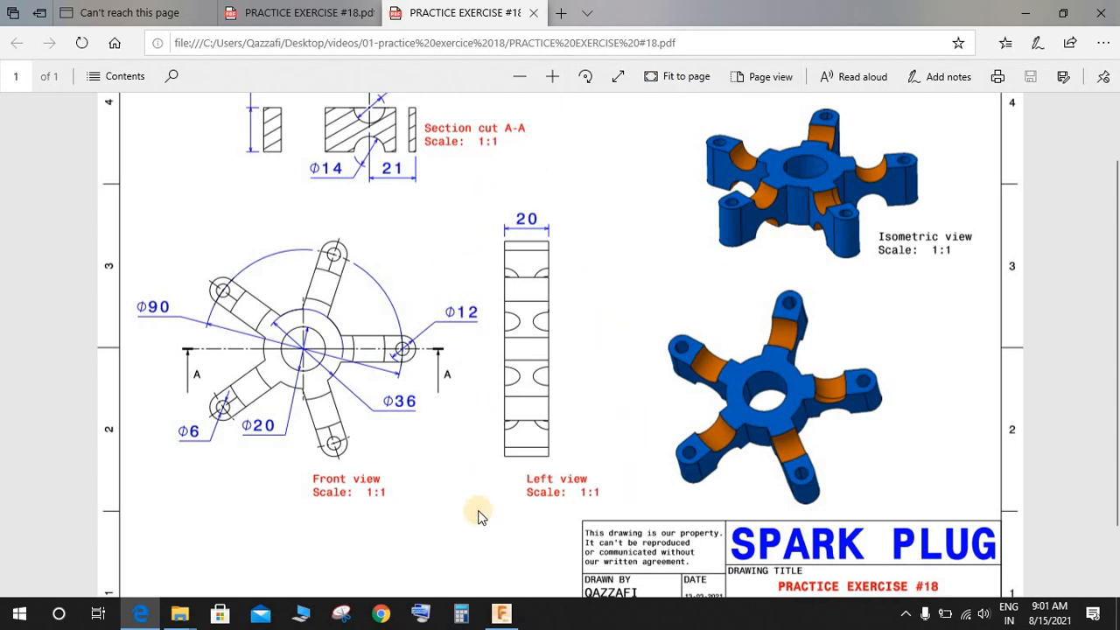
pyautogui.moveTo(453, 532)
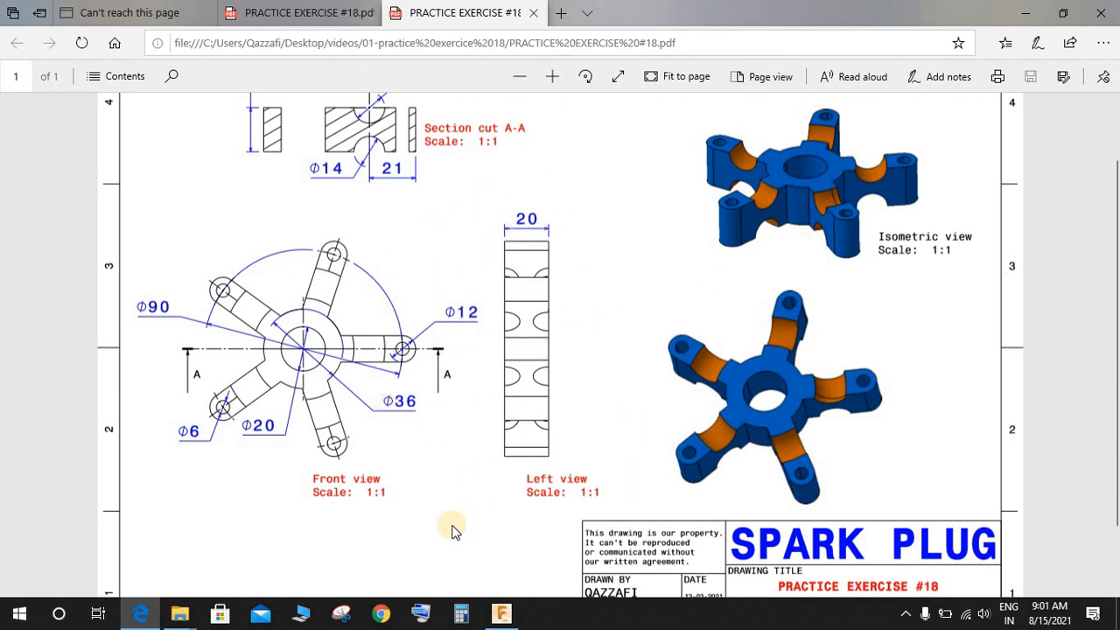
pyautogui.moveTo(487, 553)
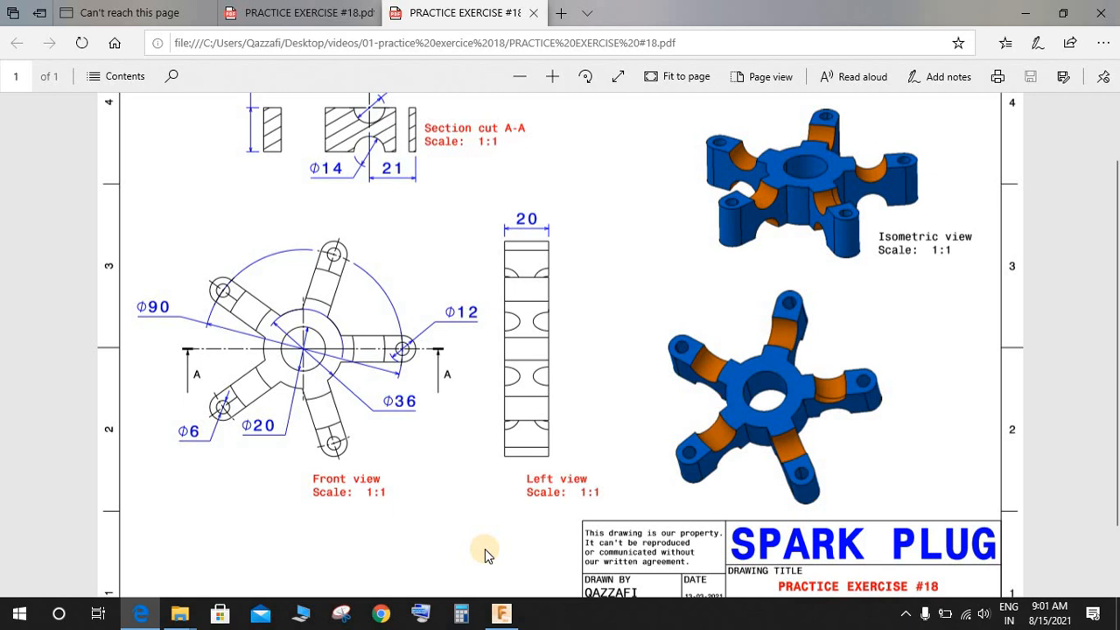
pyautogui.moveTo(165, 297)
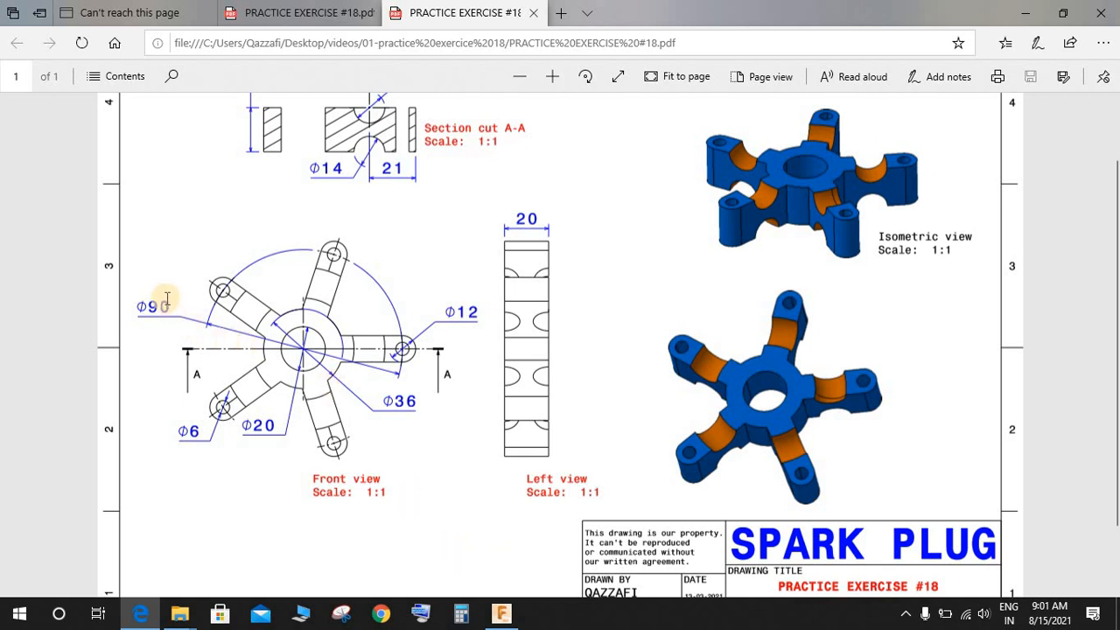
pyautogui.moveTo(214, 336)
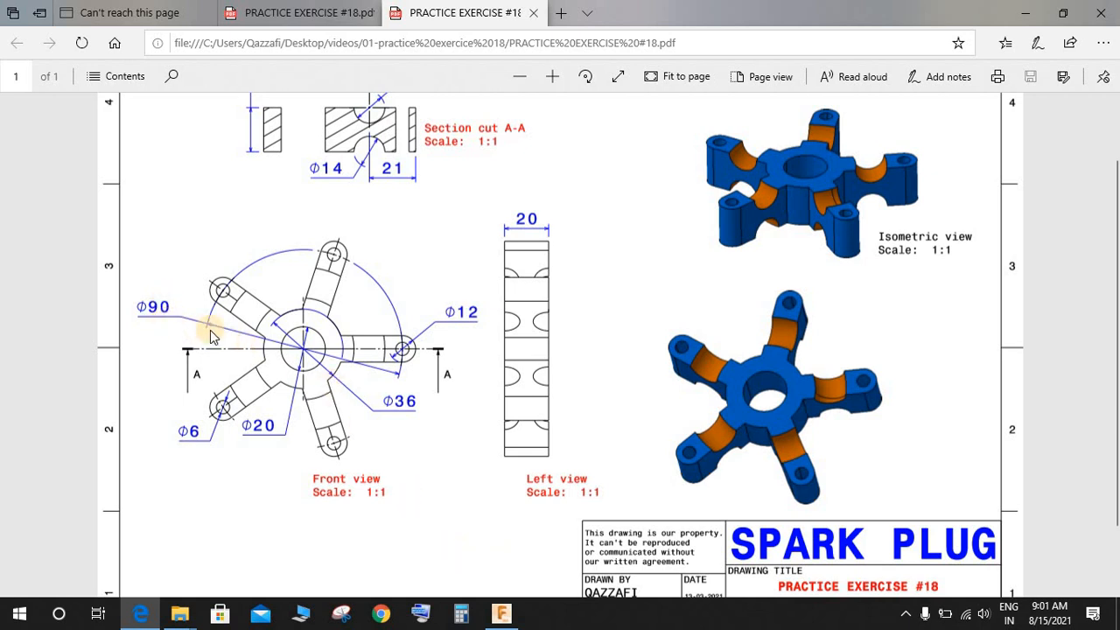
pyautogui.moveTo(79, 325)
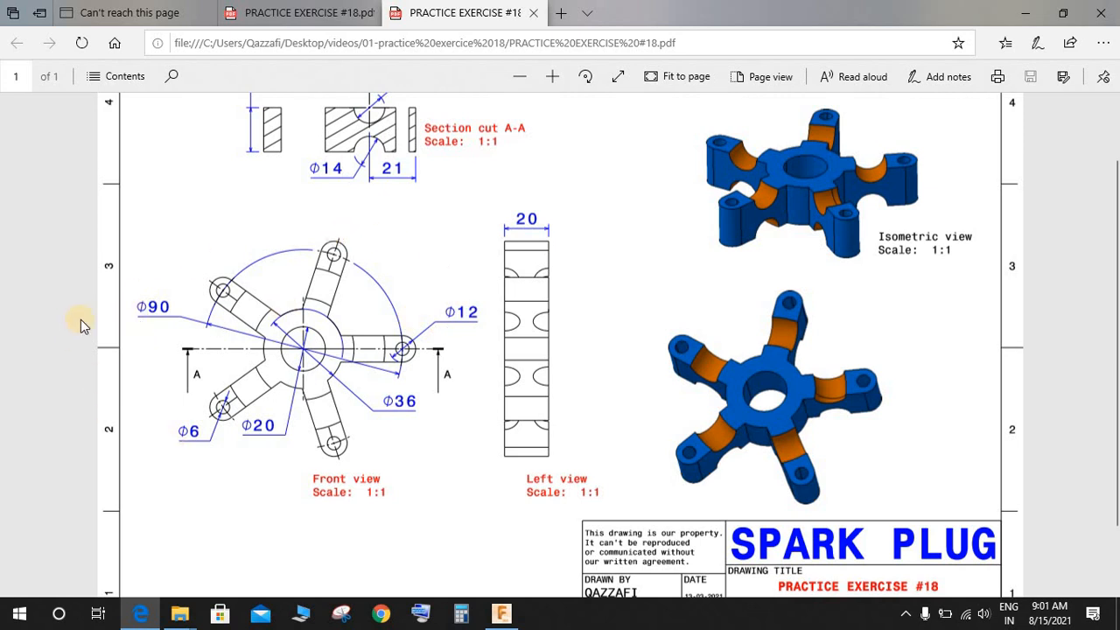
pyautogui.moveTo(428, 413)
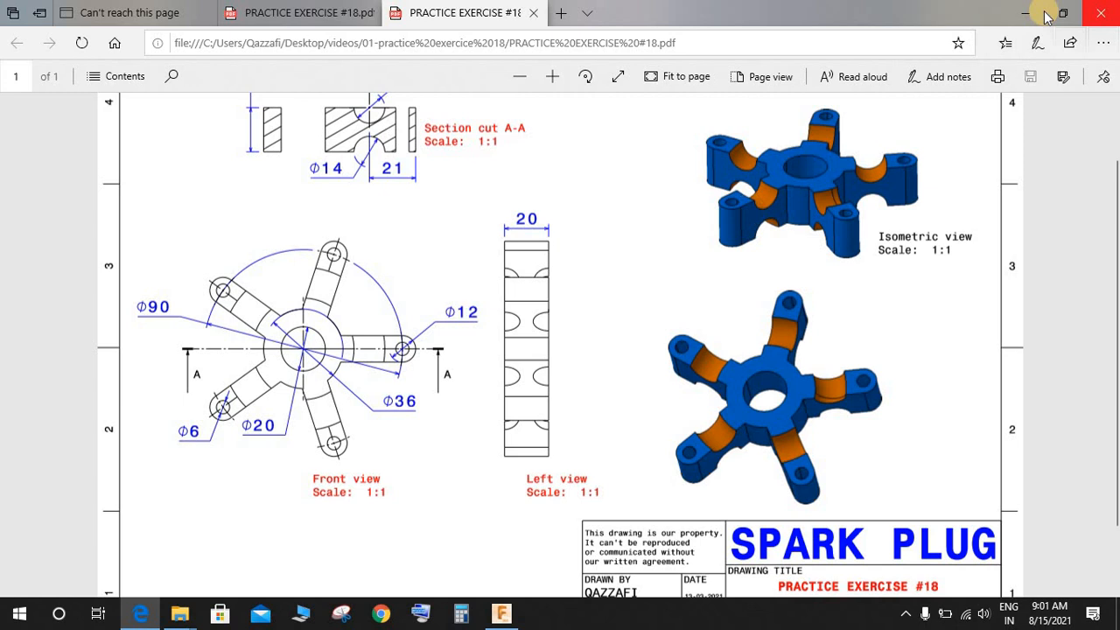
pyautogui.click(501, 612)
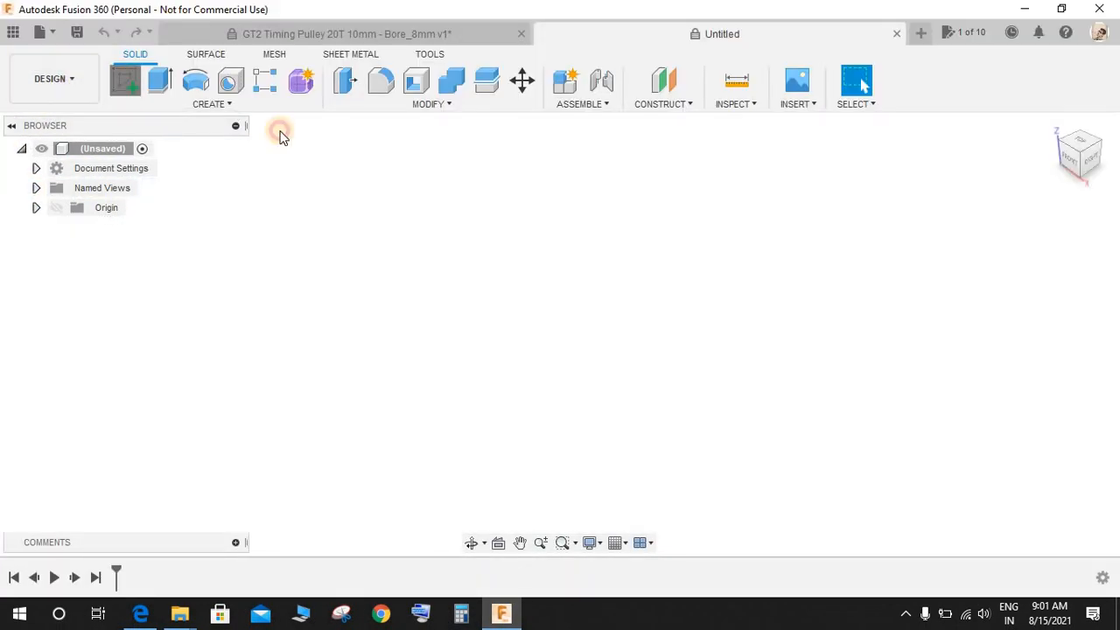
pyautogui.click(124, 80)
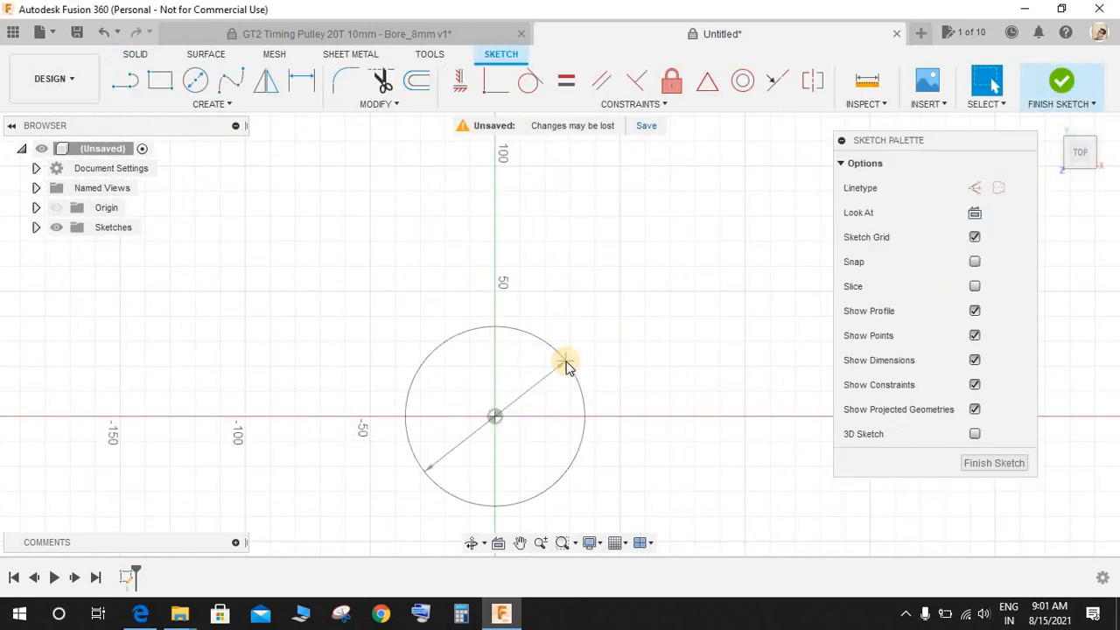
# Draw concentric centre-diameter circles Ø90, Ø36 and Ø20 on the origin
pyautogui.rightClick(564, 363)
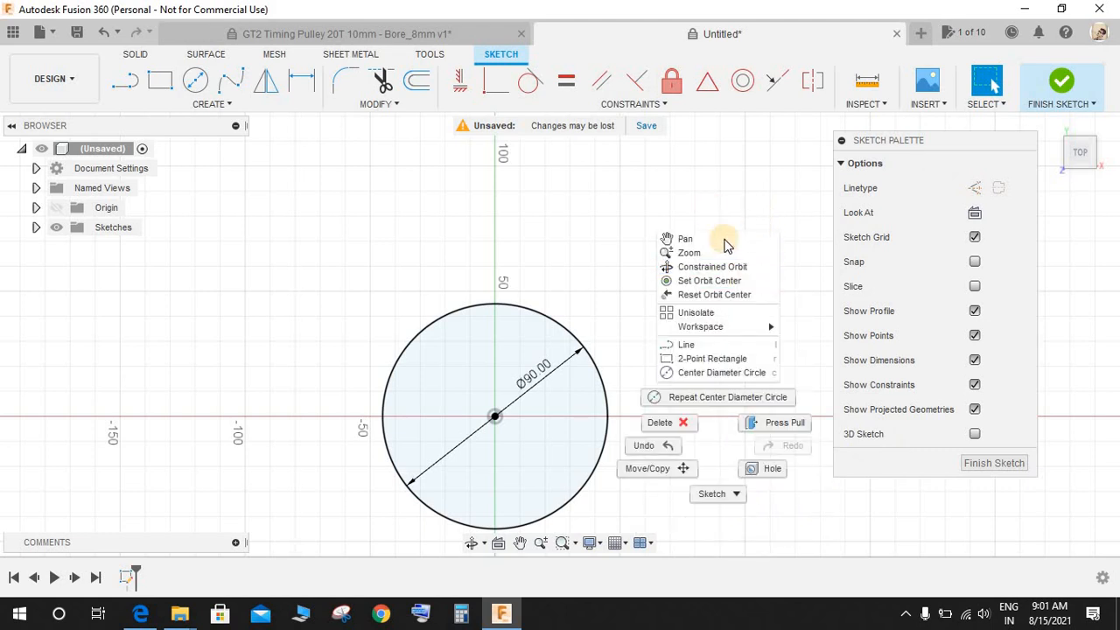
pyautogui.click(721, 371)
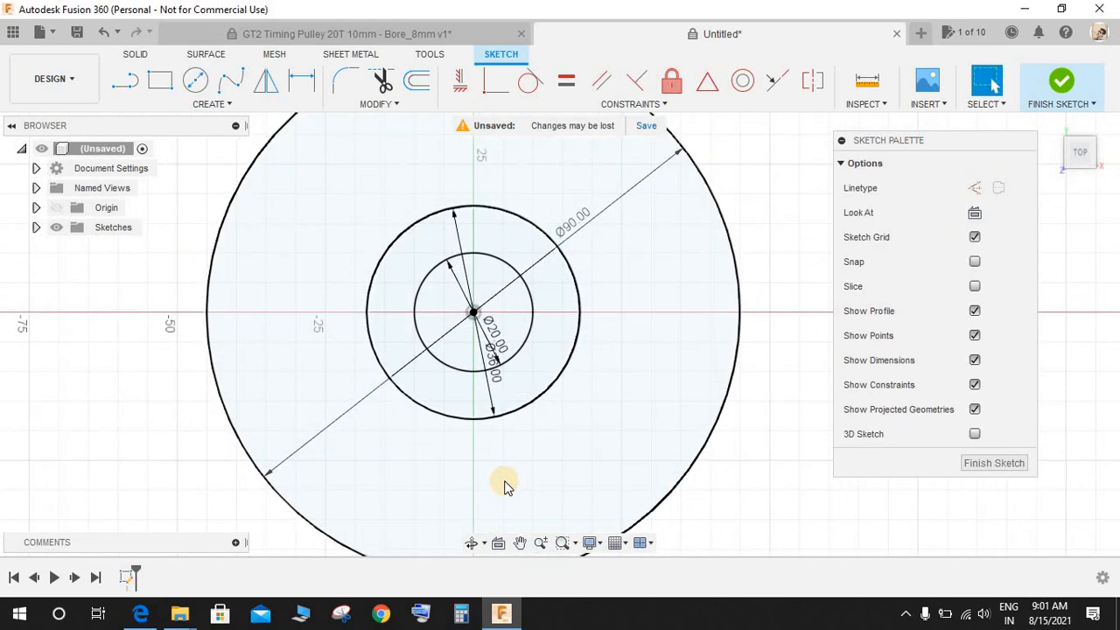
pyautogui.scroll(-3)
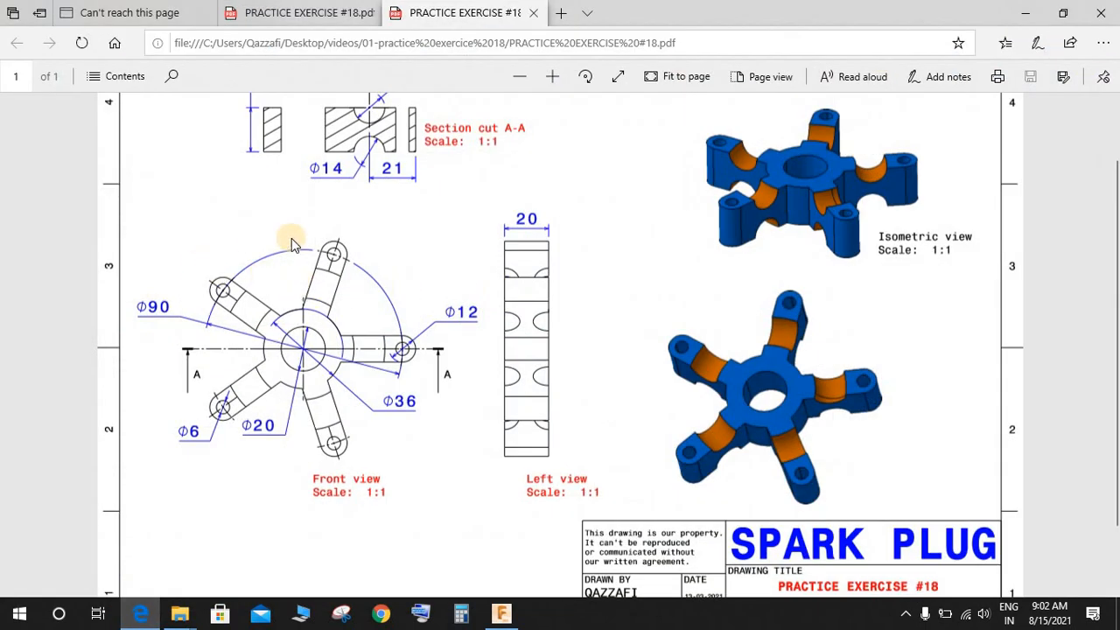
pyautogui.moveTo(364, 359)
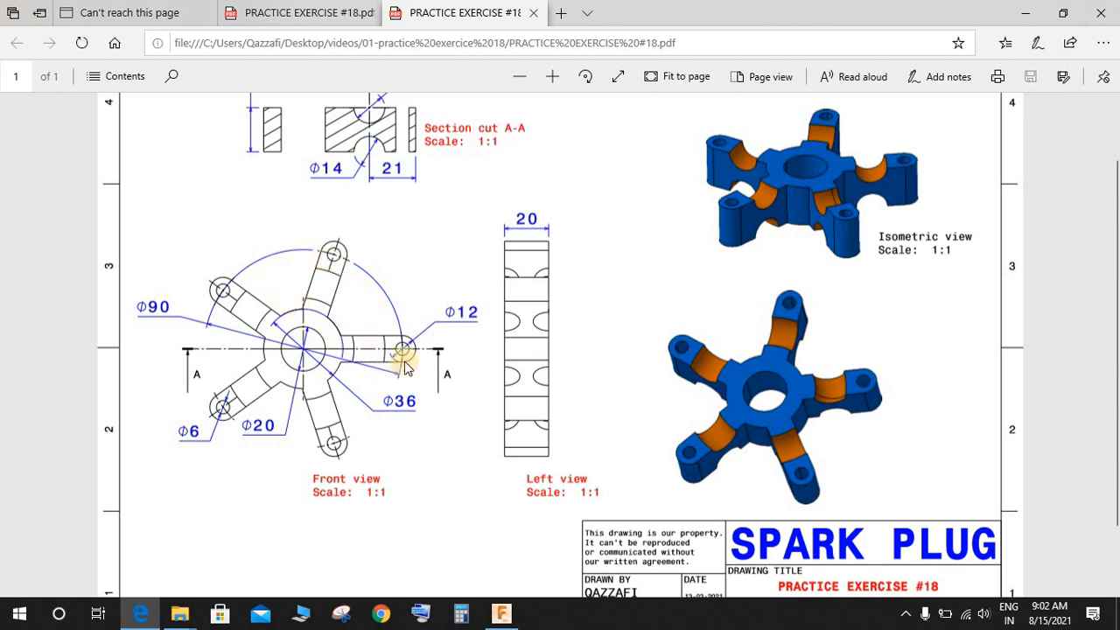
pyautogui.moveTo(979, 7)
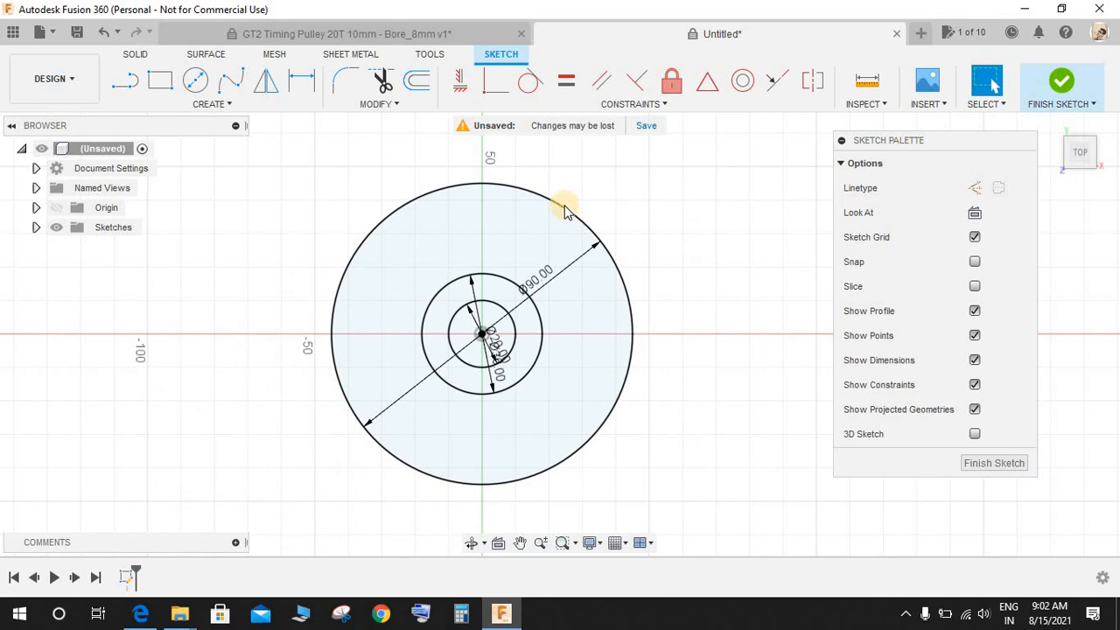
# Bring the spark plug PDF drawing back up to check the arm dimensions
pyautogui.click(568, 203)
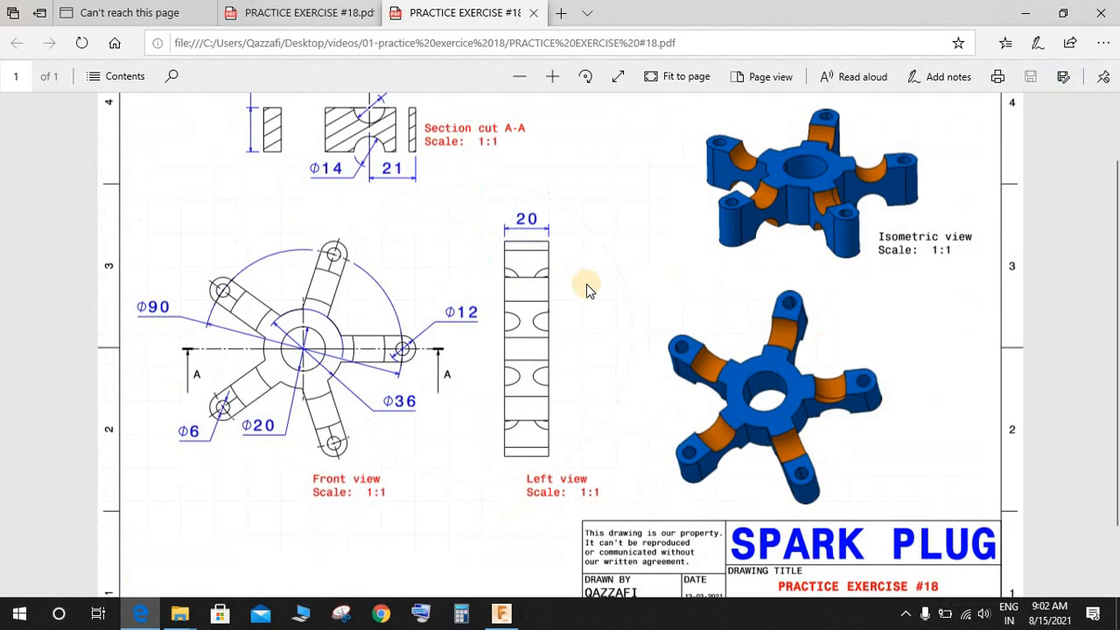
pyautogui.moveTo(399, 347)
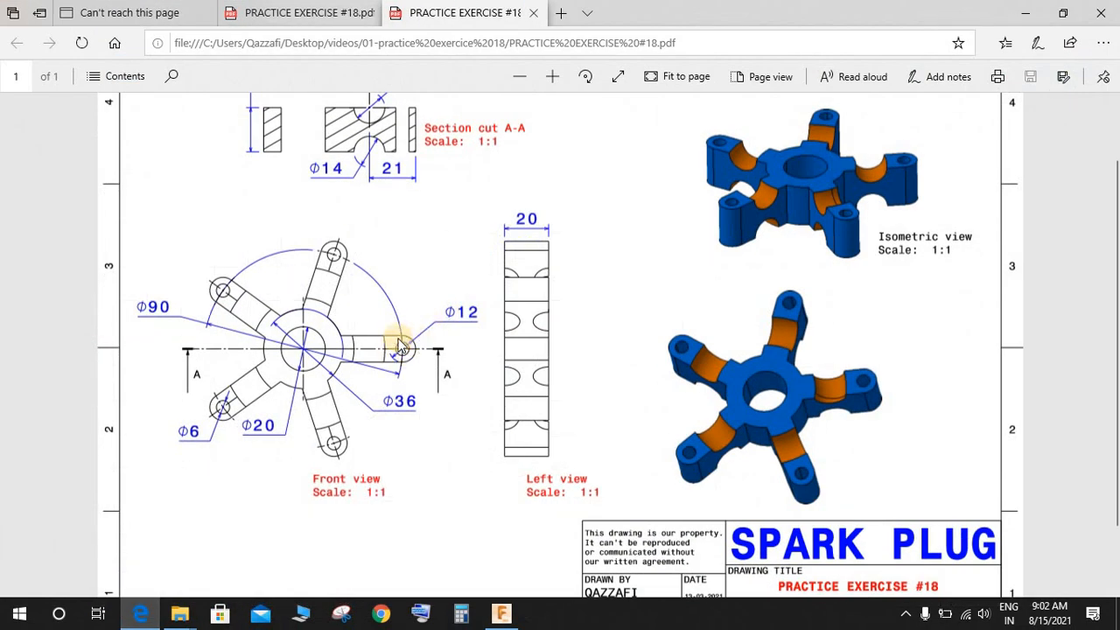
pyautogui.moveTo(161, 480)
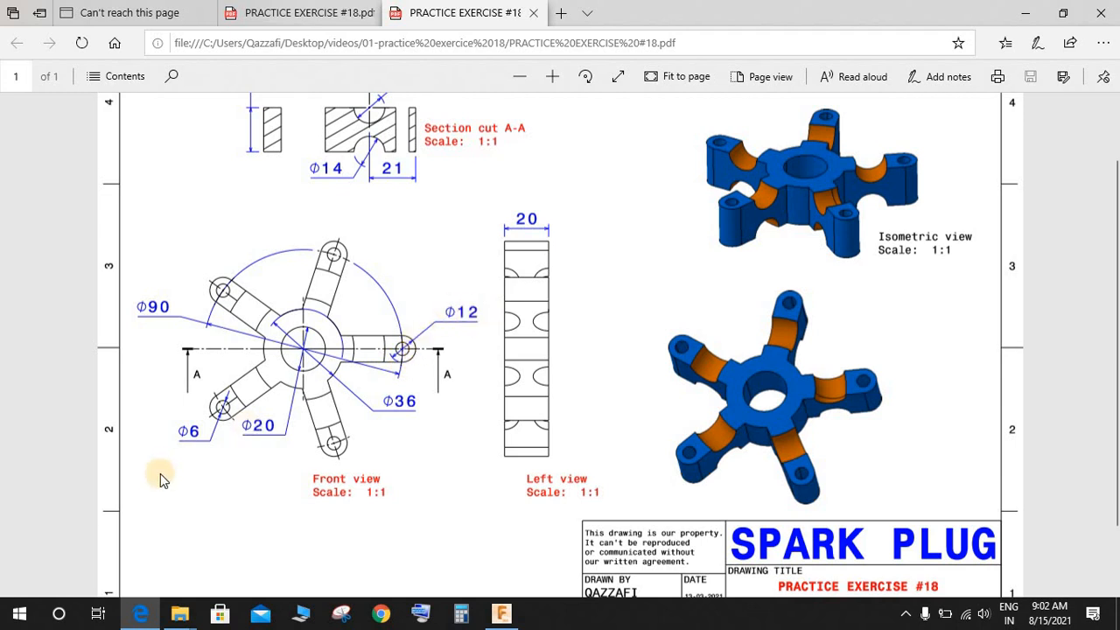
pyautogui.moveTo(203, 459)
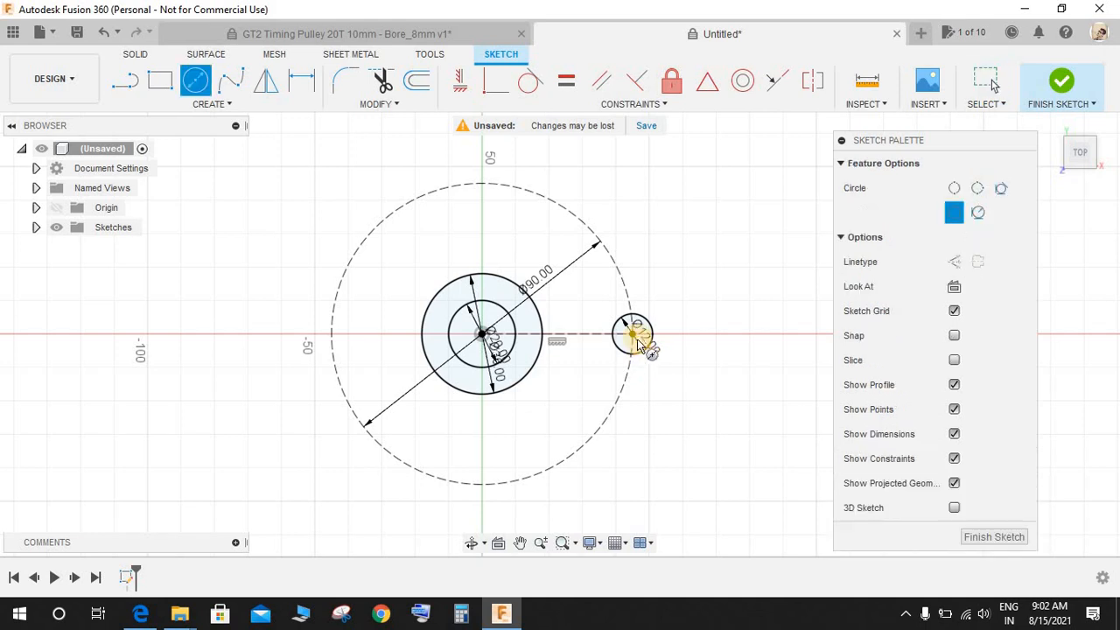
# Add the arm-end circles at the Ø90 circle and start the arm edge from the Ø36 hub
pyautogui.click(632, 334)
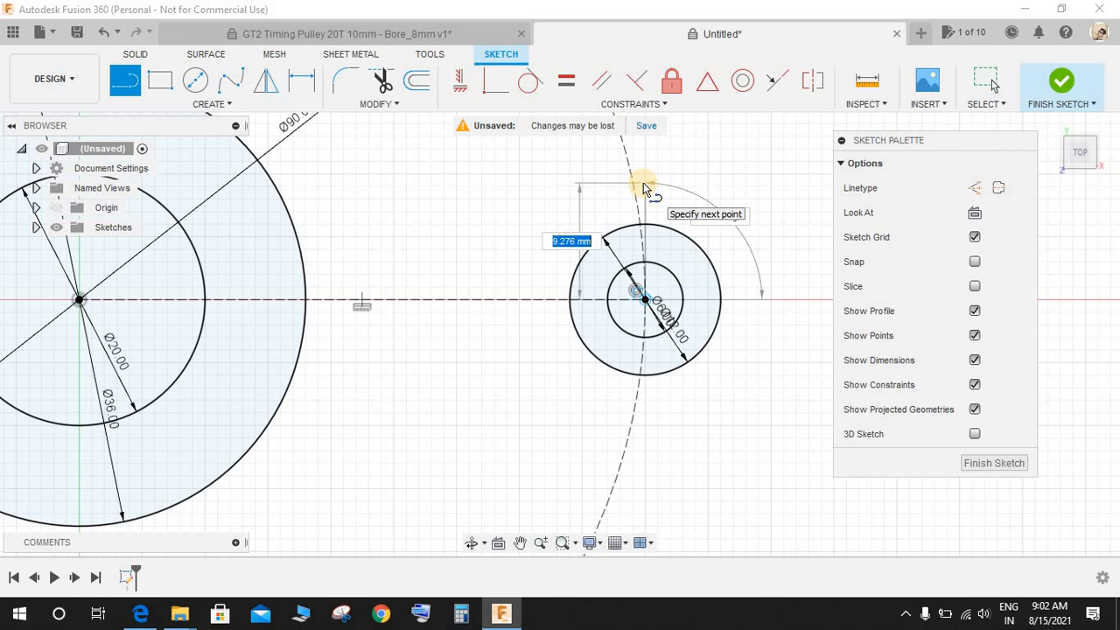
pyautogui.moveTo(645, 175)
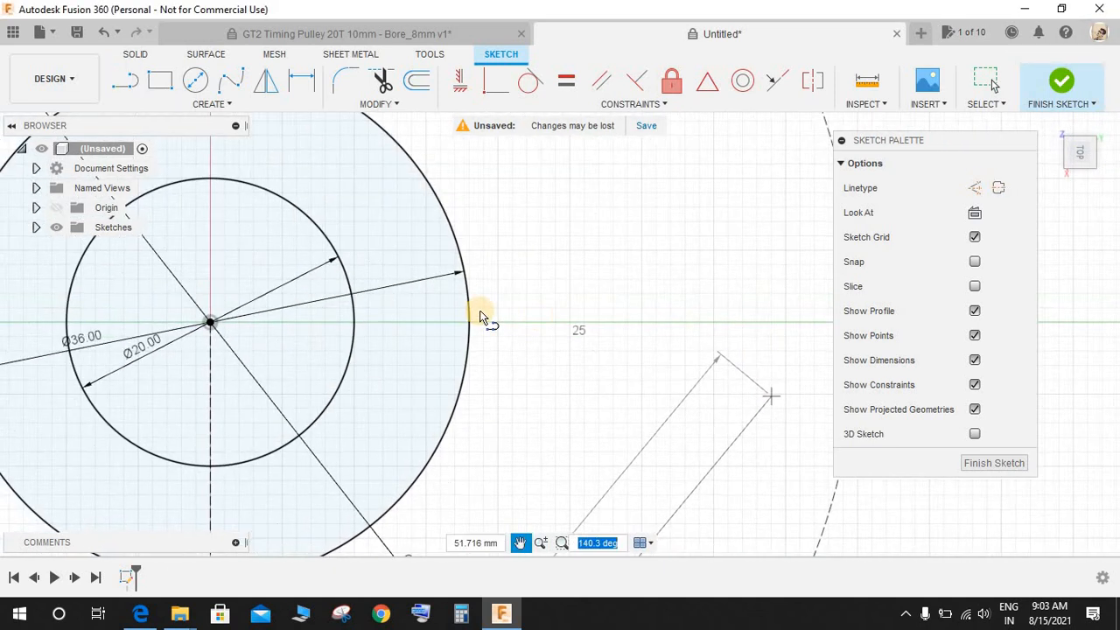
pyautogui.click(448, 298)
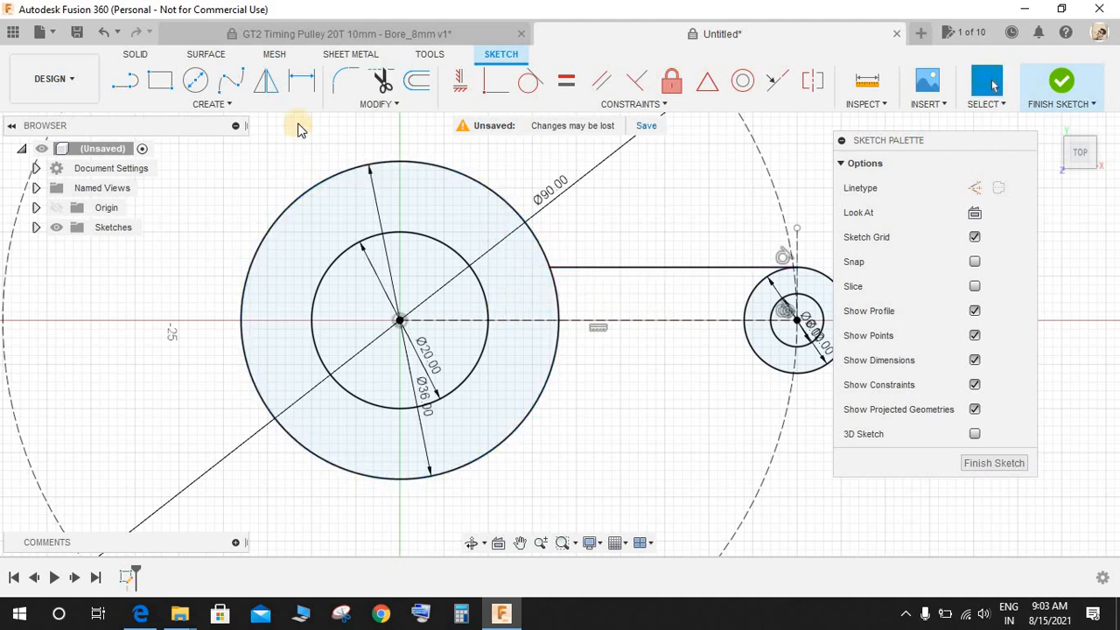
# Mirror the arm edge line across the centreline
pyautogui.click(266, 81)
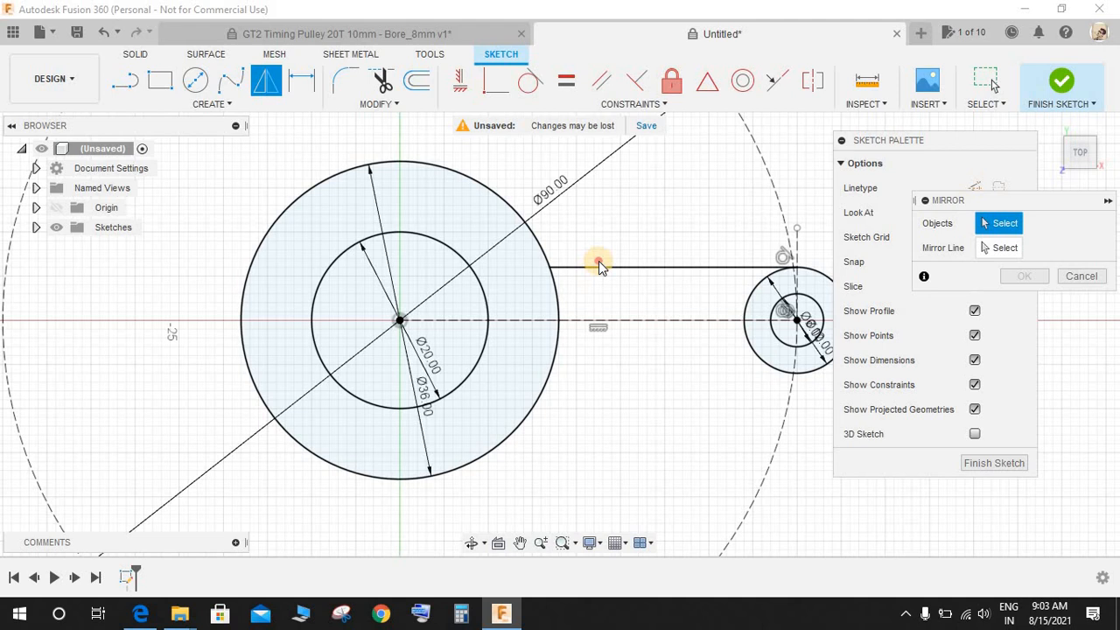
pyautogui.click(598, 266)
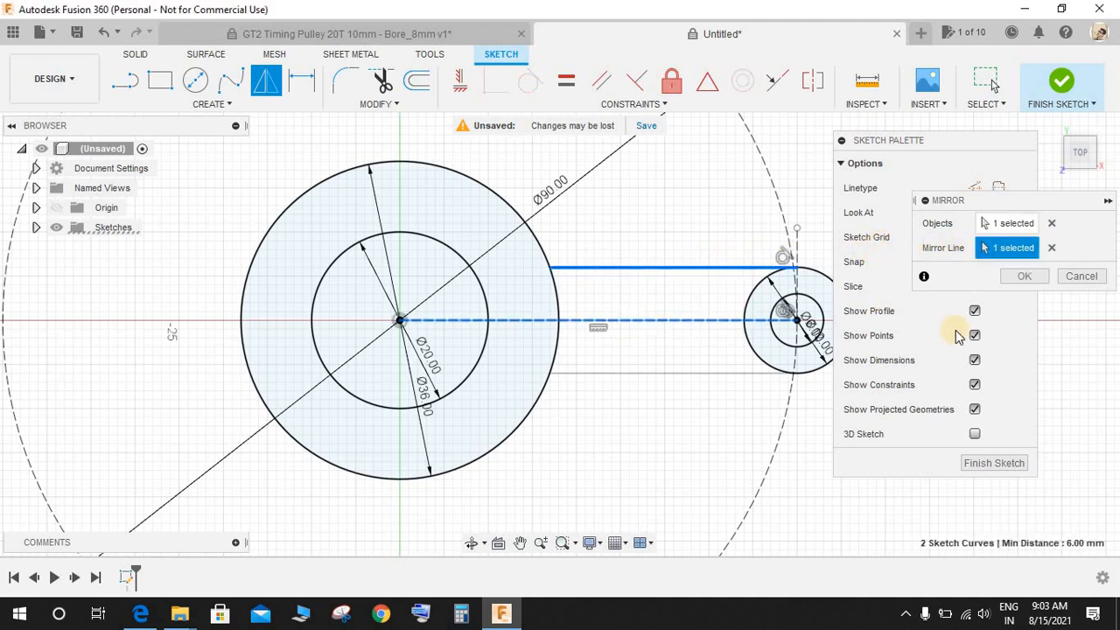
pyautogui.click(1024, 277)
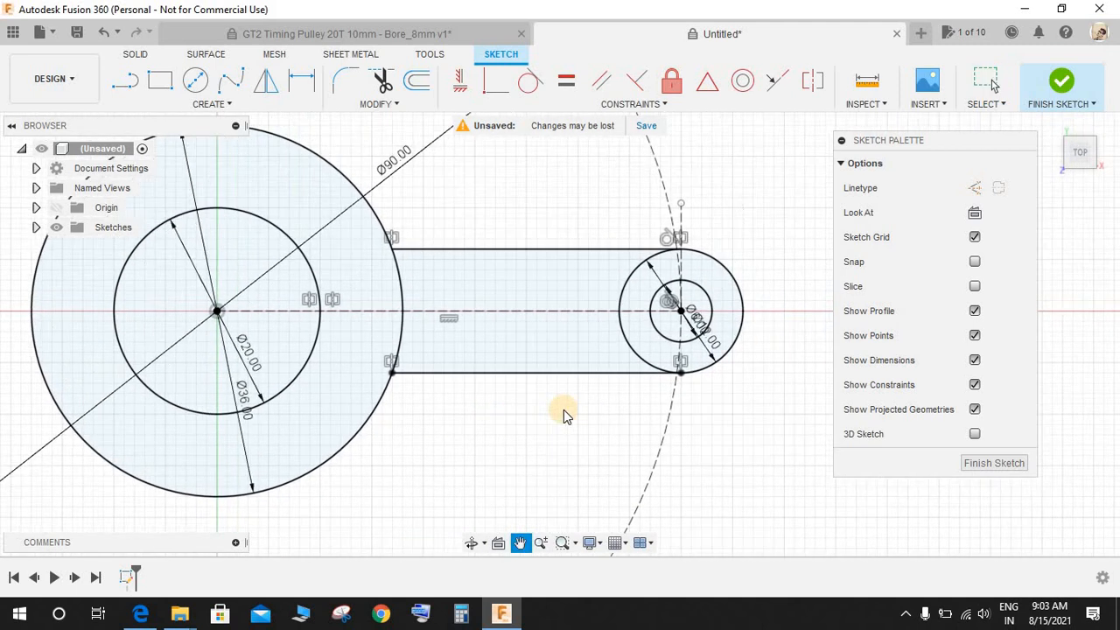
# Trim the leftover arcs so the arm and hub form one closed outline
pyautogui.click(401, 331)
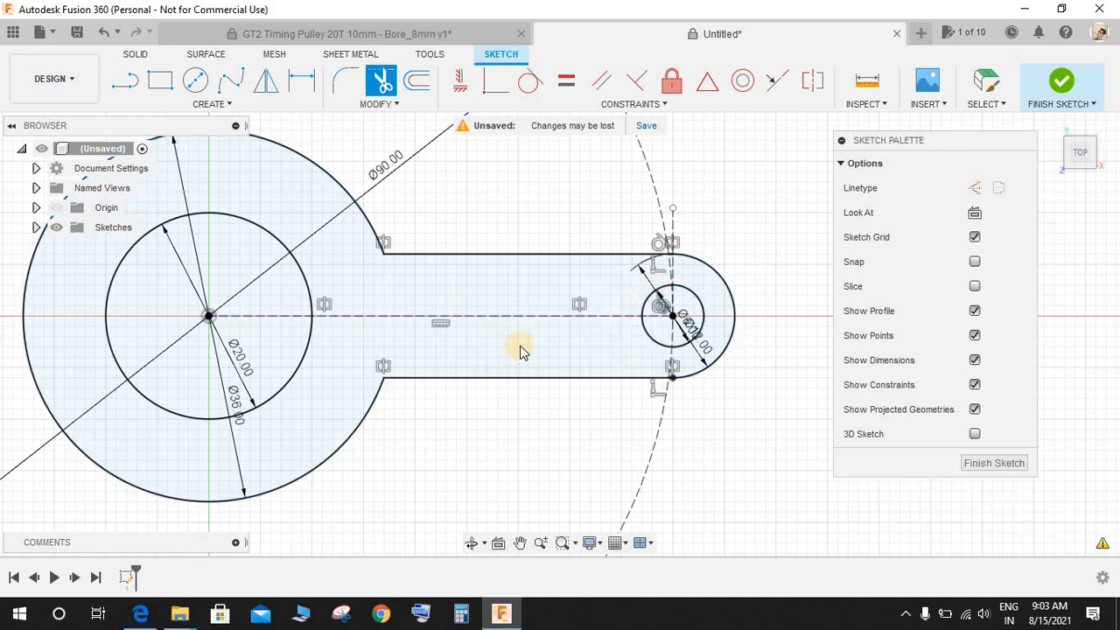
pyautogui.click(212, 105)
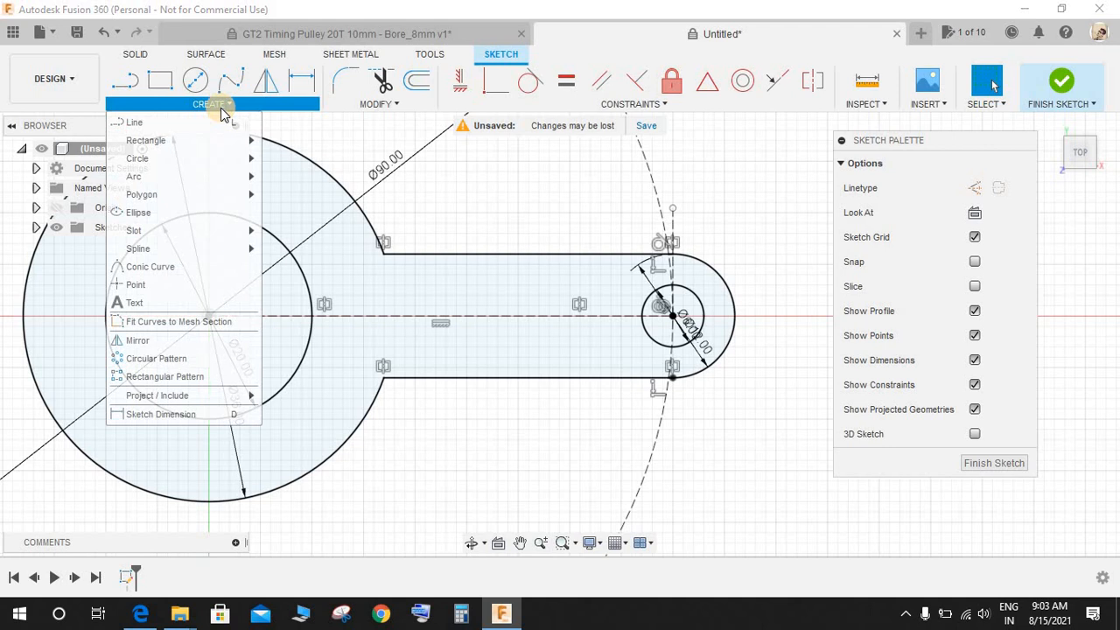
# Circular-pattern the arm curves around the hub centre with quantity 5
pyautogui.click(156, 357)
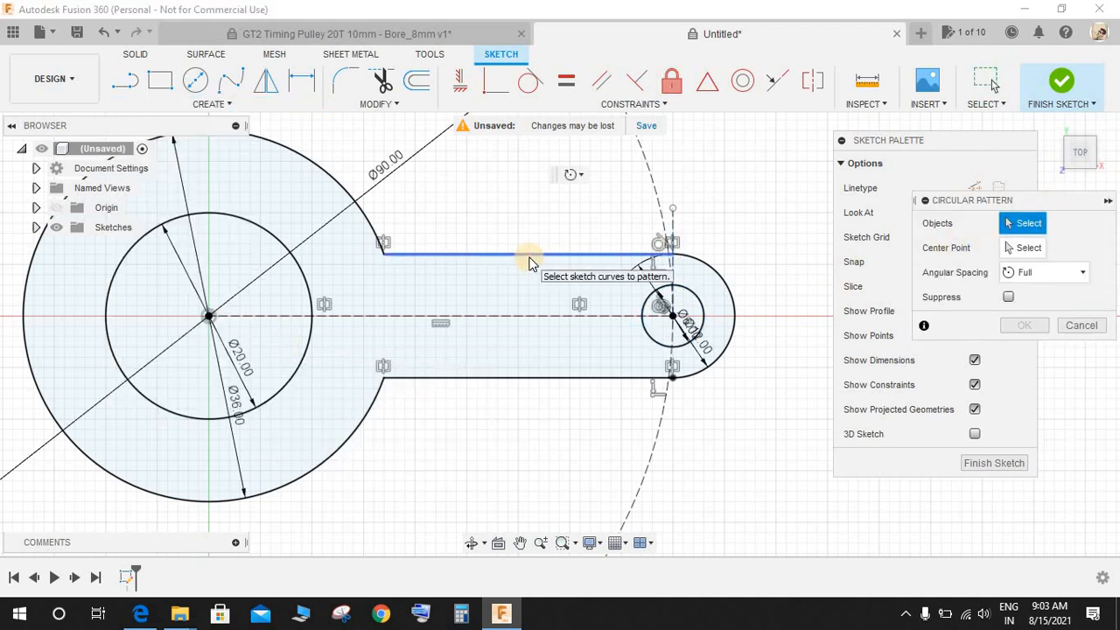
pyautogui.click(681, 361)
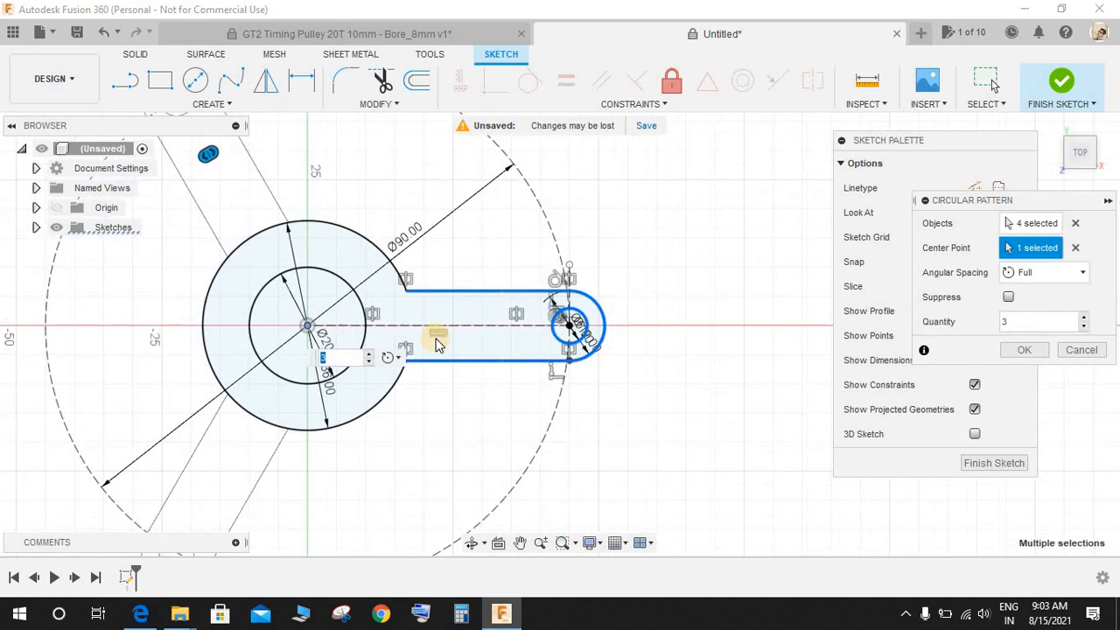
pyautogui.click(1086, 317)
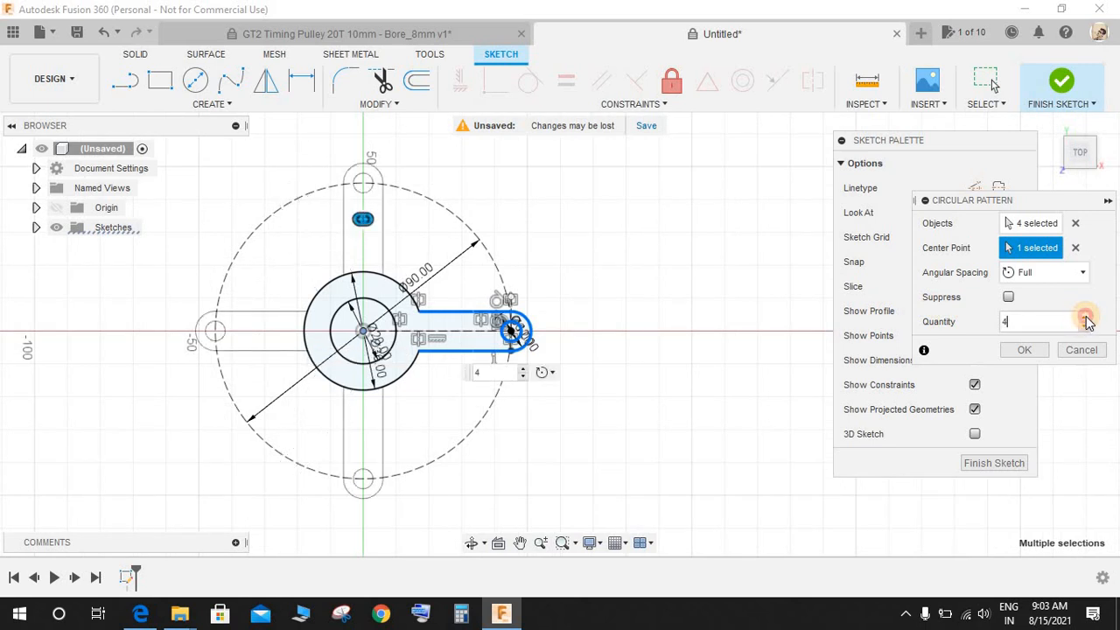
pyautogui.click(1084, 316)
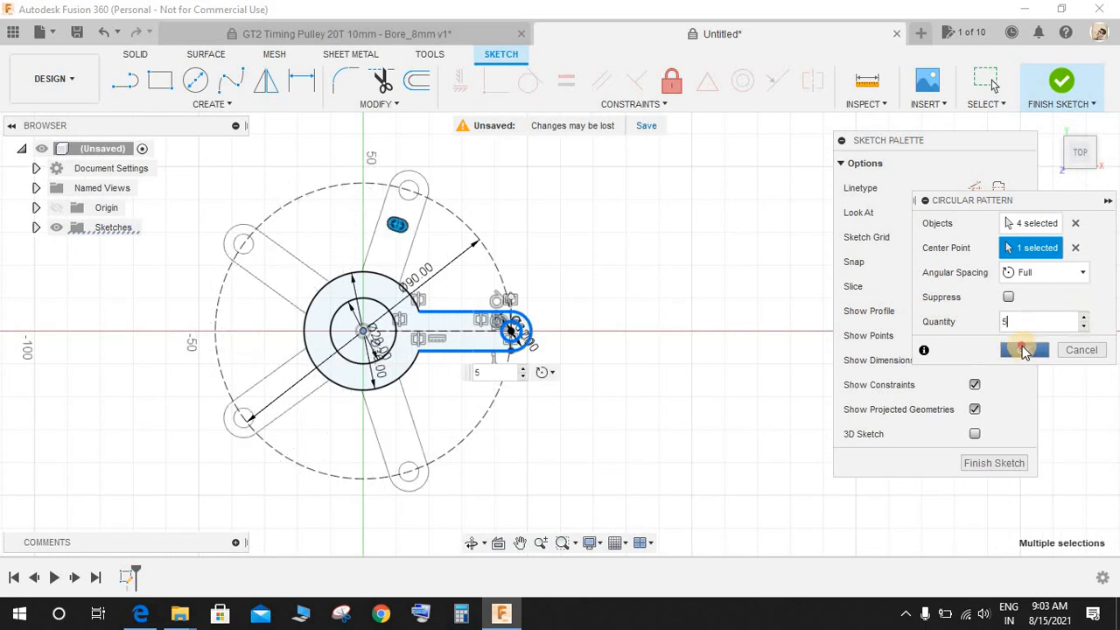
pyautogui.click(1024, 350)
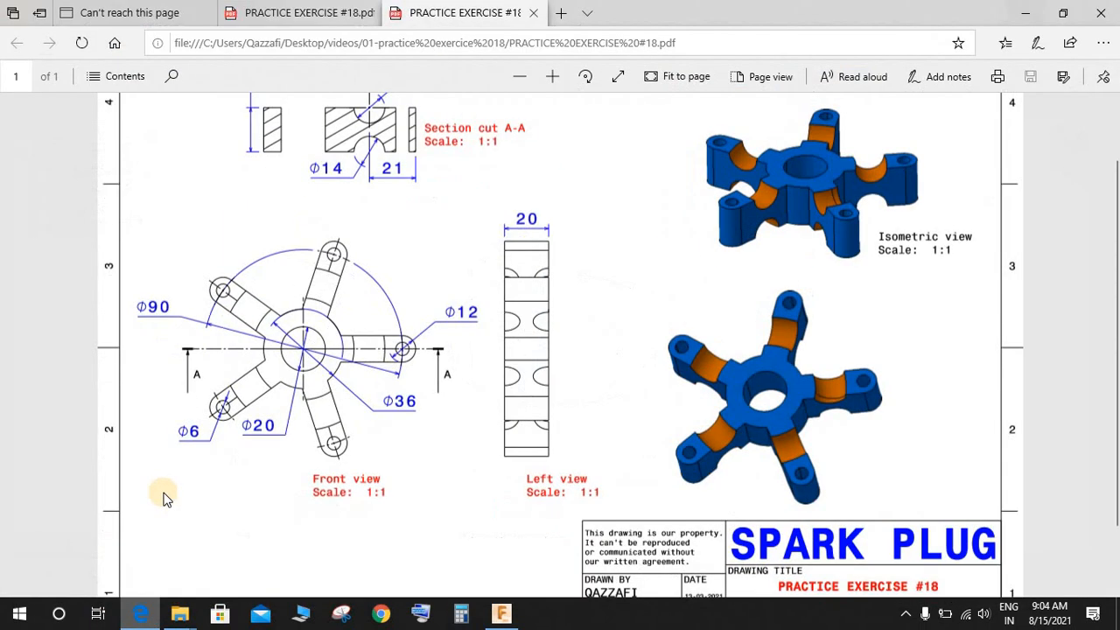
pyautogui.moveTo(490, 420)
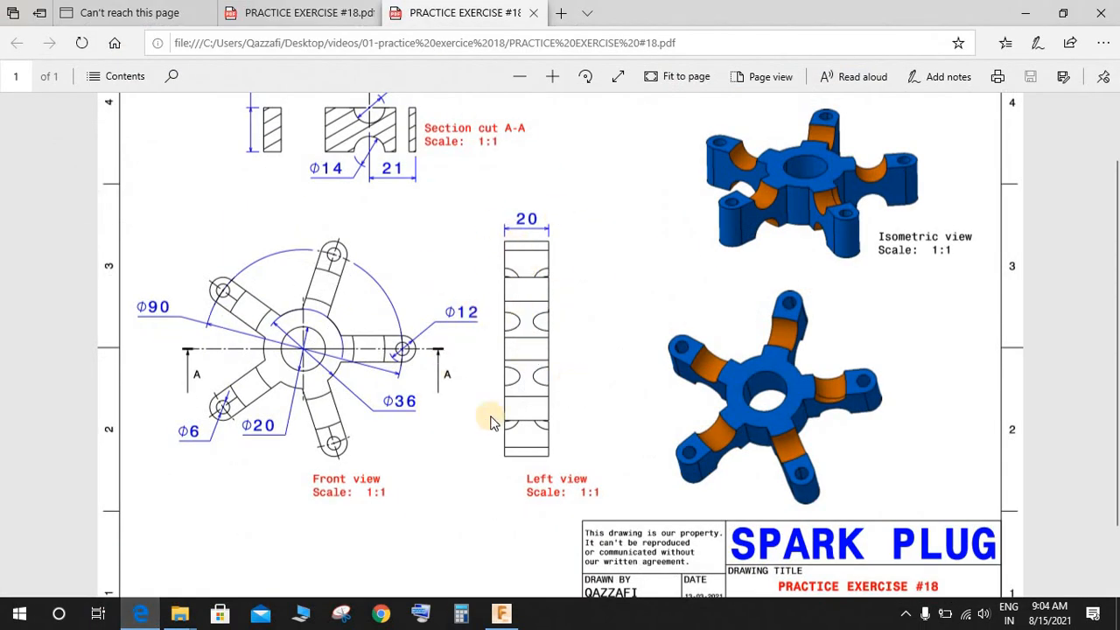
# Extrude the five-armed profile 20 mm into a solid body and orbit to inspect it
pyautogui.click(500, 613)
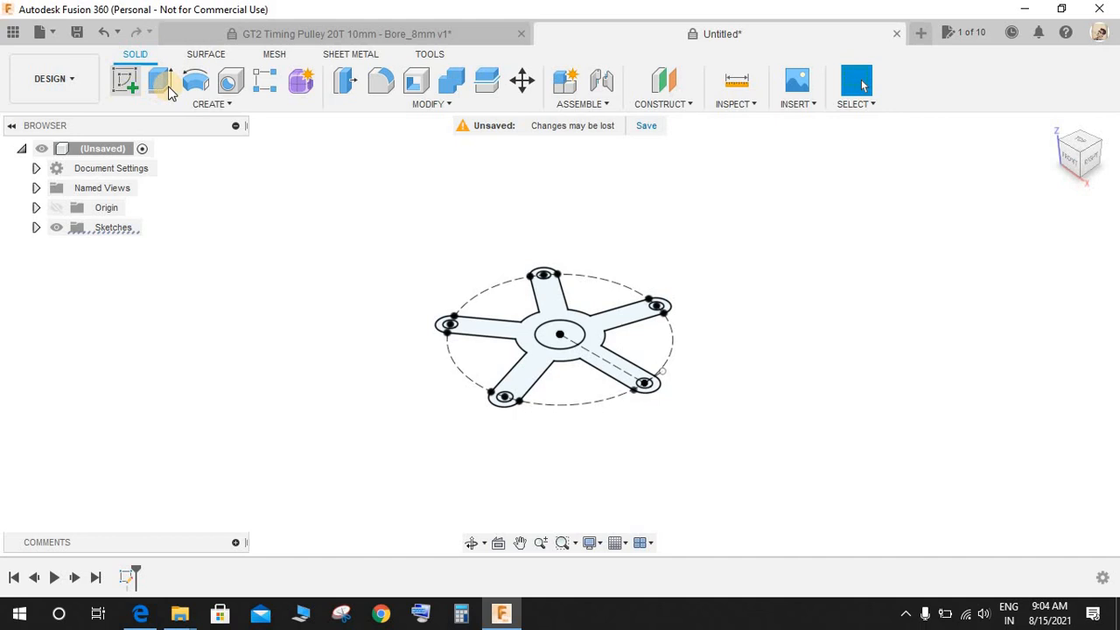
pyautogui.click(161, 82)
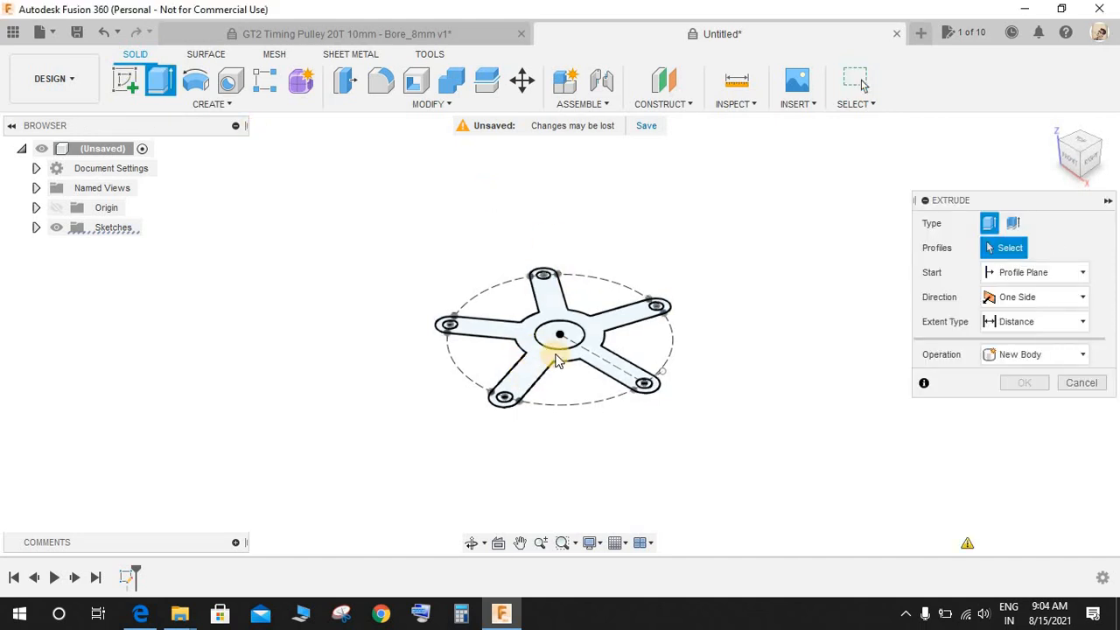
pyautogui.click(560, 332)
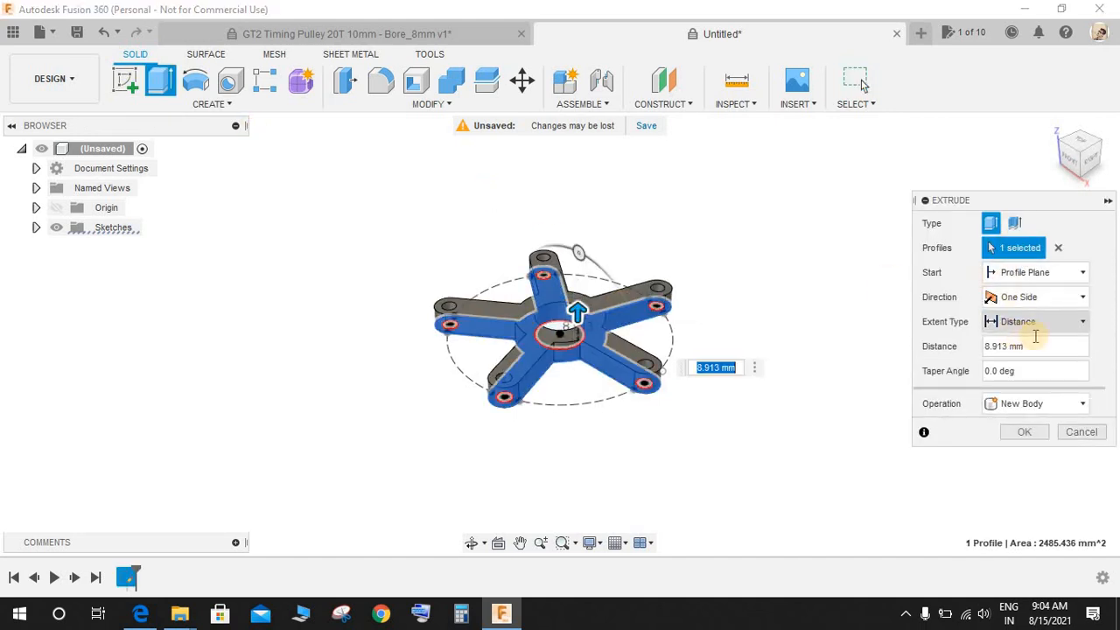
pyautogui.write('20')
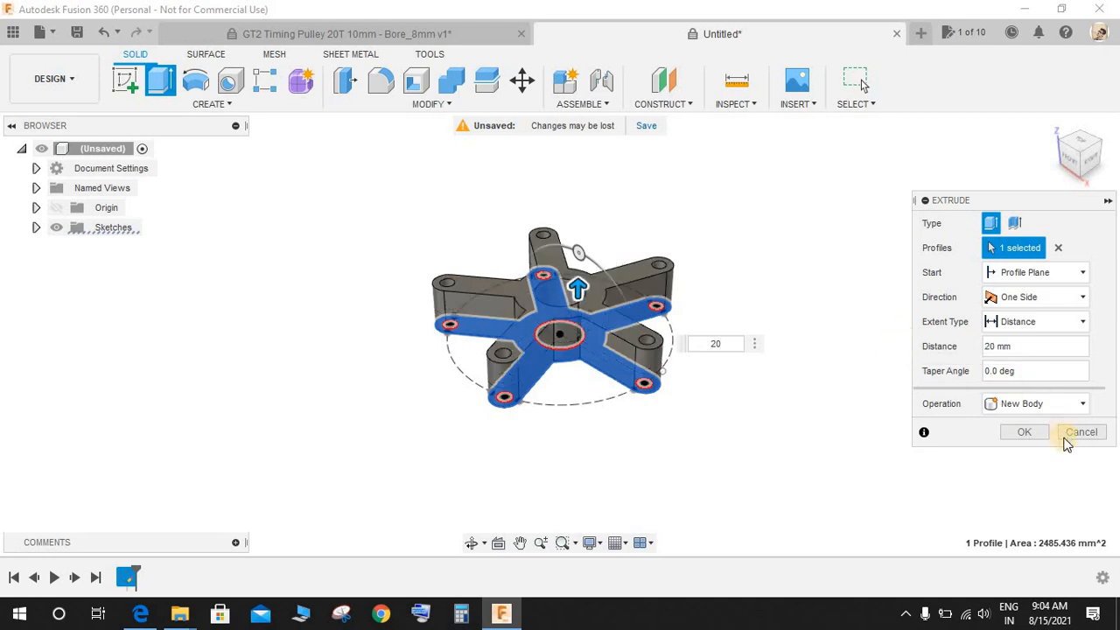
pyautogui.click(1082, 431)
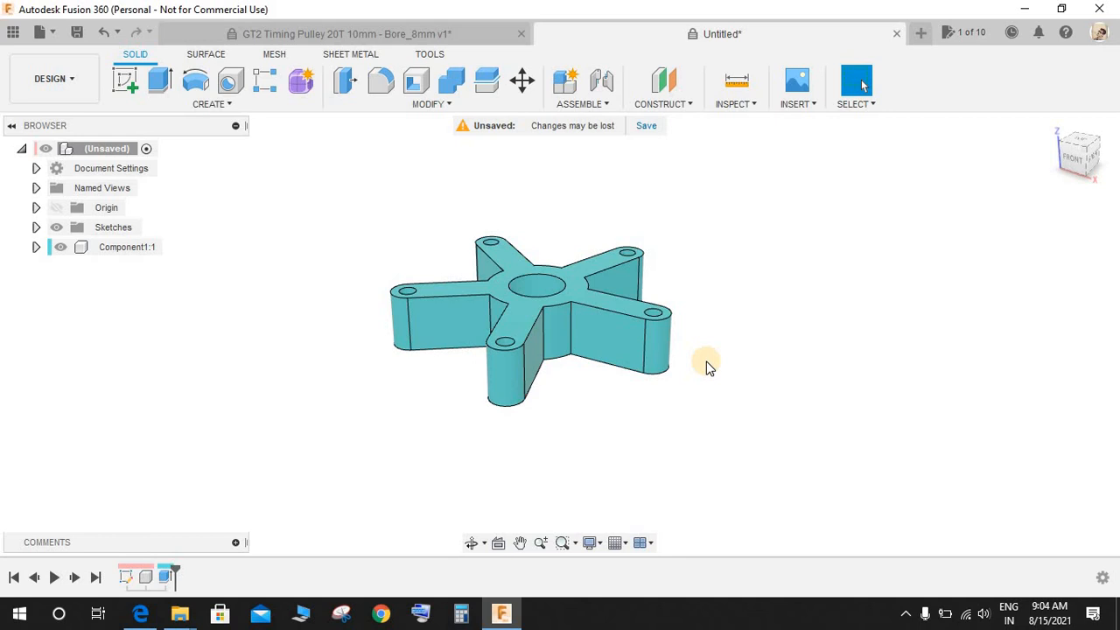
pyautogui.moveTo(707, 362); pyautogui.dragTo(217, 235)
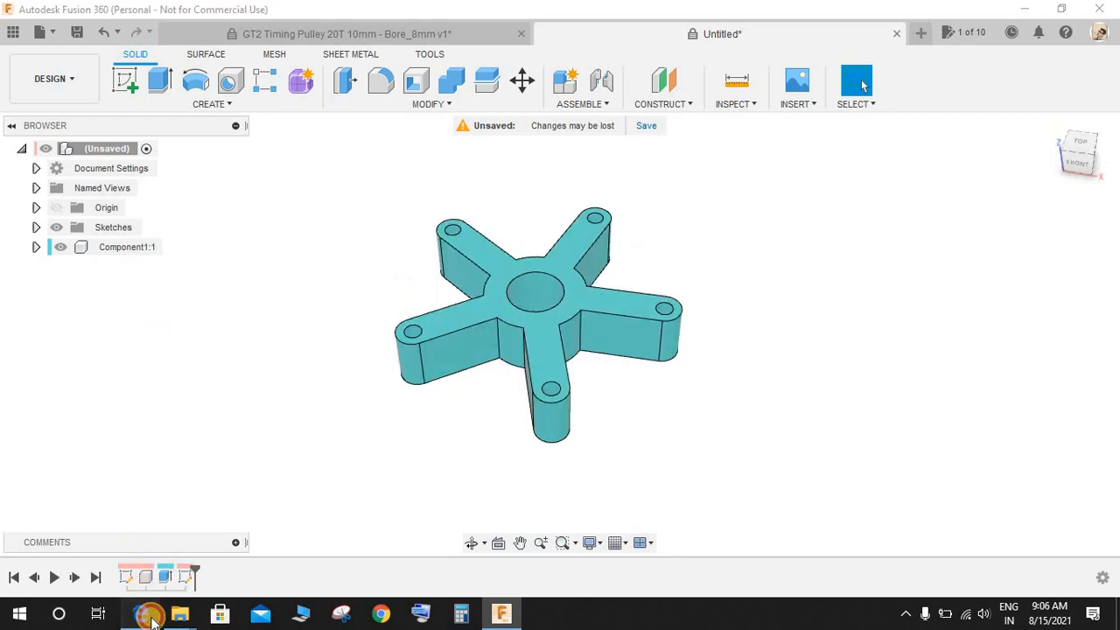
# Zoom into the PDF's Section A-A to read the Ø14 notch and 21 mm offset, then return to the model
pyautogui.click(140, 613)
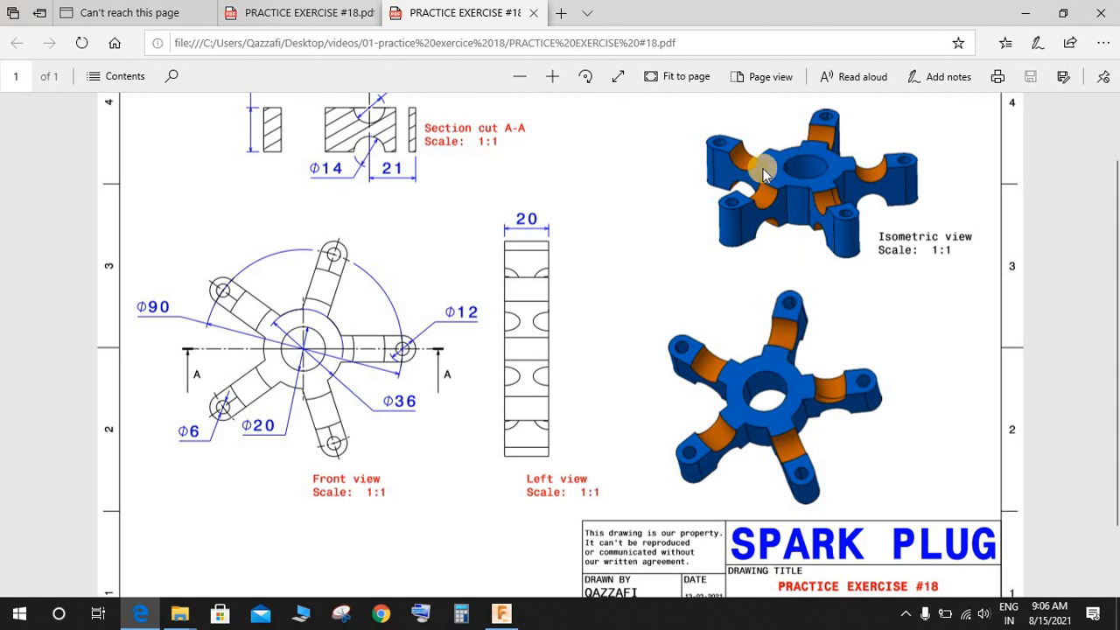
pyautogui.moveTo(707, 207)
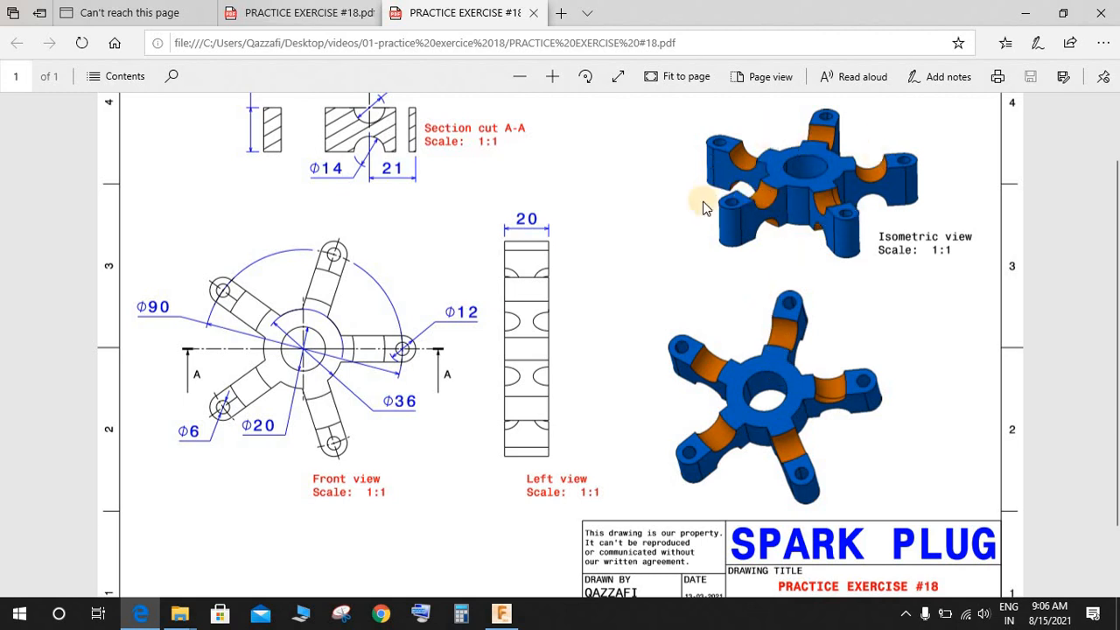
pyautogui.moveTo(364, 434)
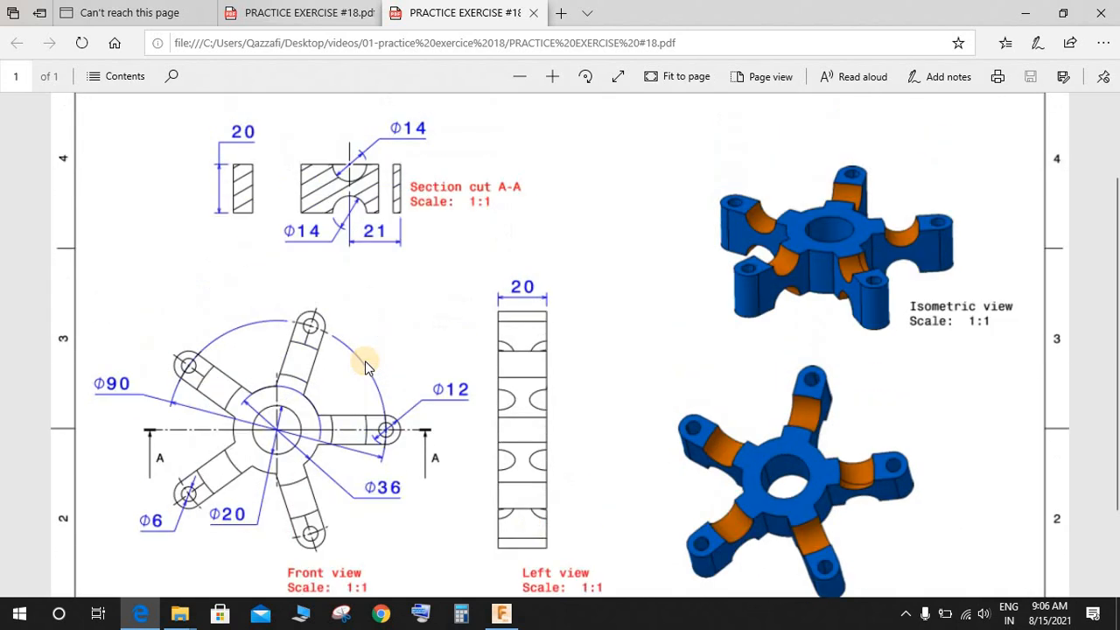
pyautogui.scroll(-3)
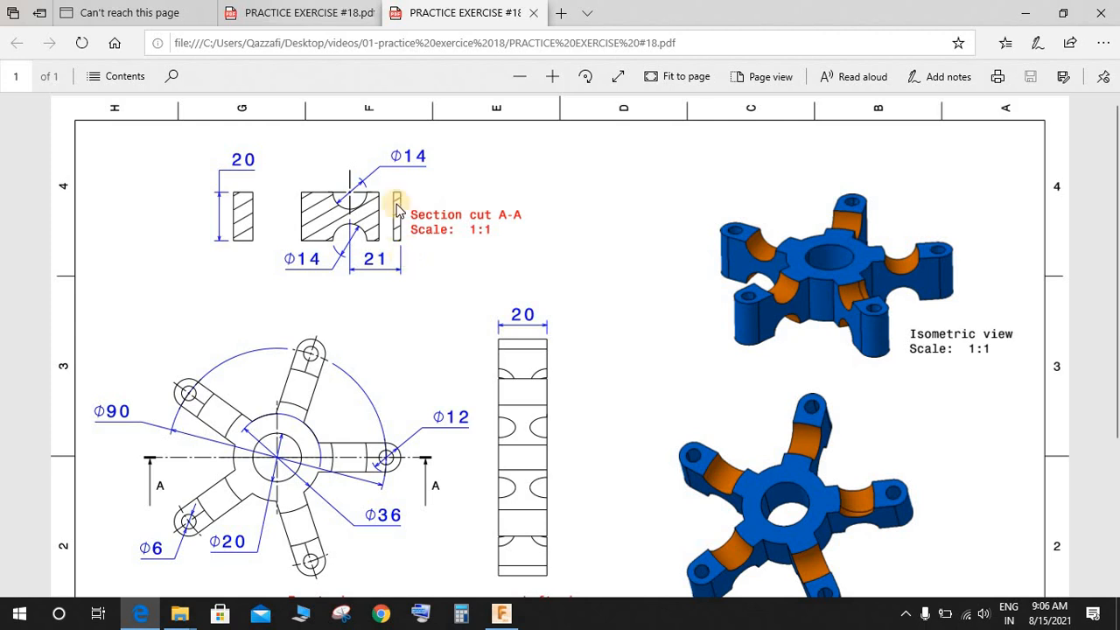
pyautogui.click(501, 612)
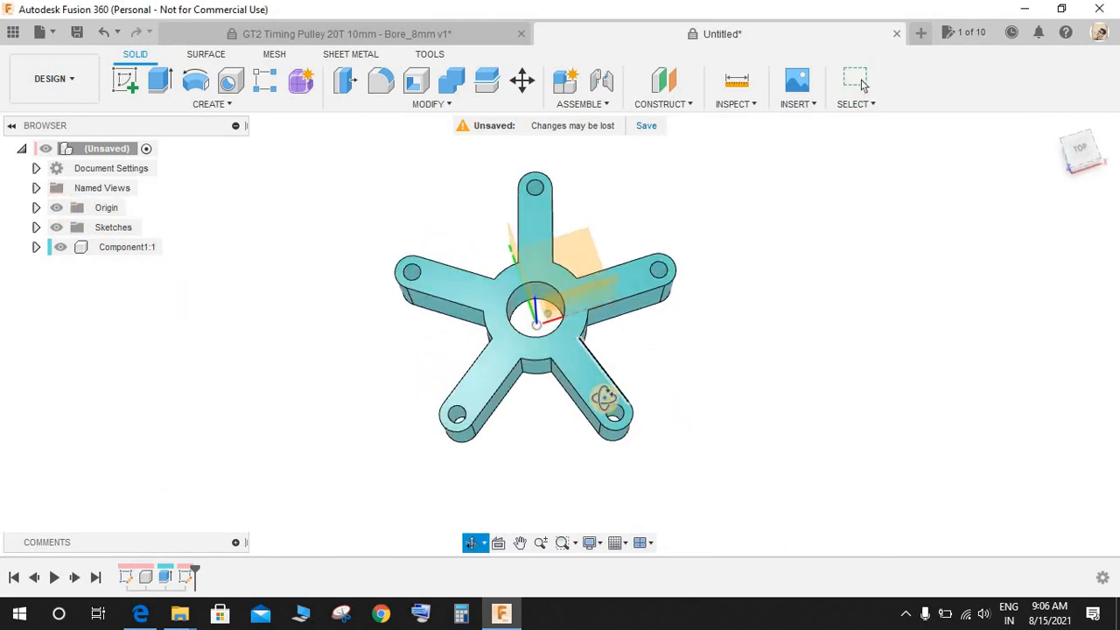
# Start a new sketch on the XZ plane through the part
pyautogui.click(126, 80)
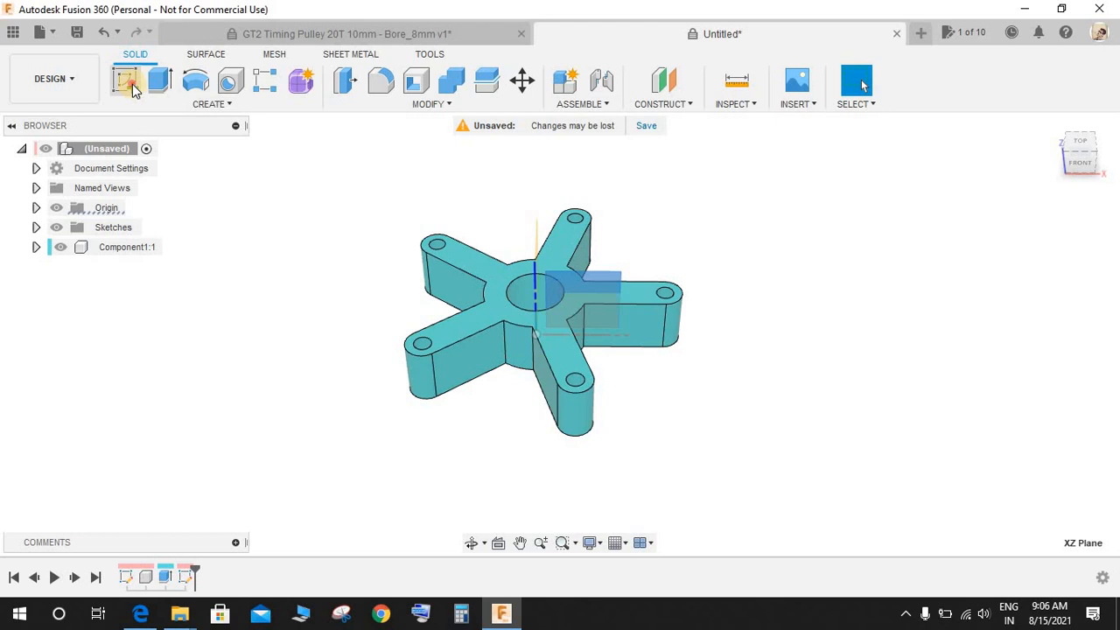
pyautogui.click(126, 81)
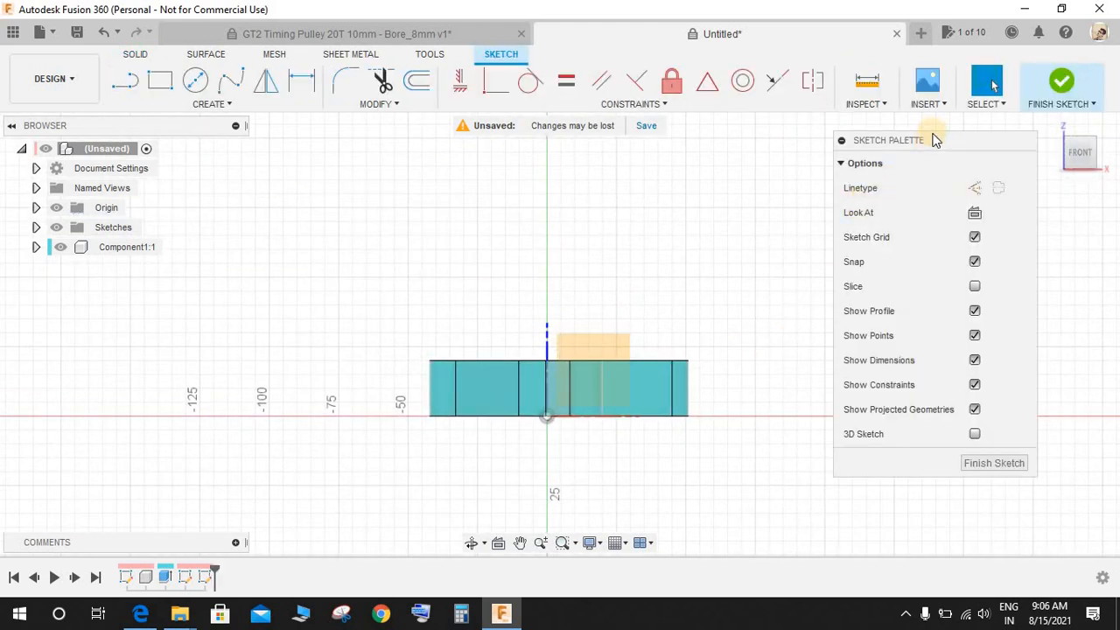
pyautogui.click(975, 287)
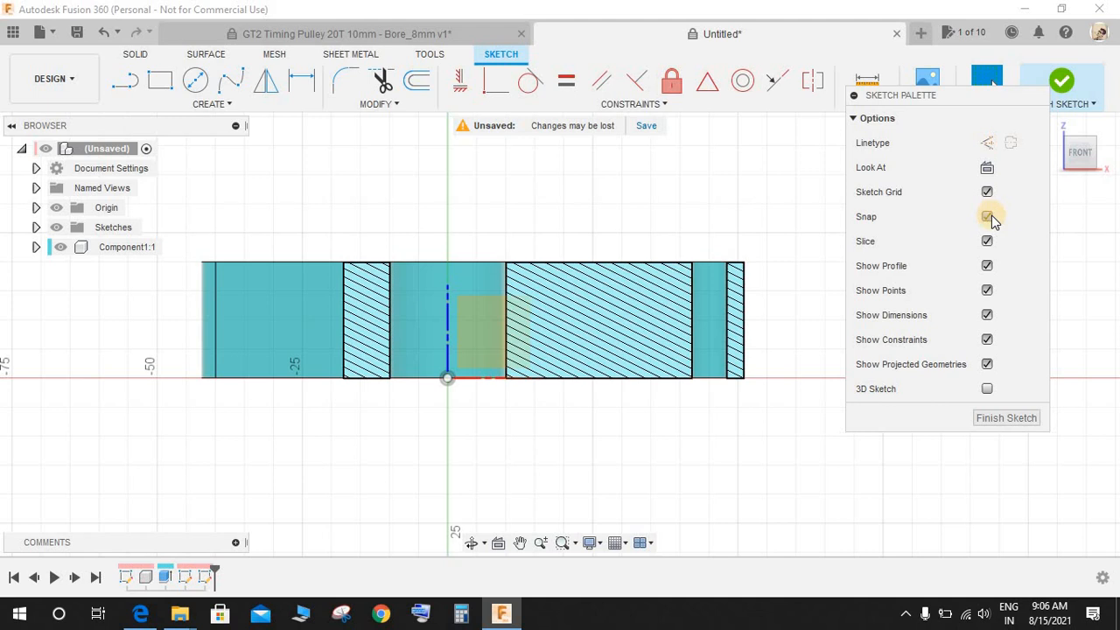
# With snapping on, place the notch circle centred on the arm's top edge
pyautogui.click(196, 80)
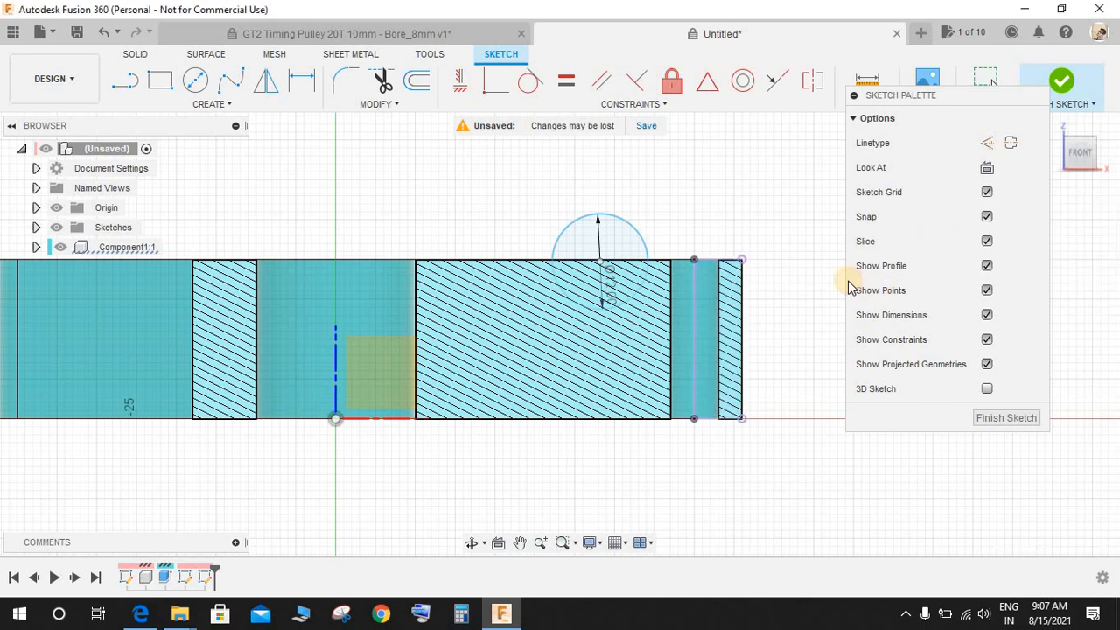
pyautogui.click(301, 81)
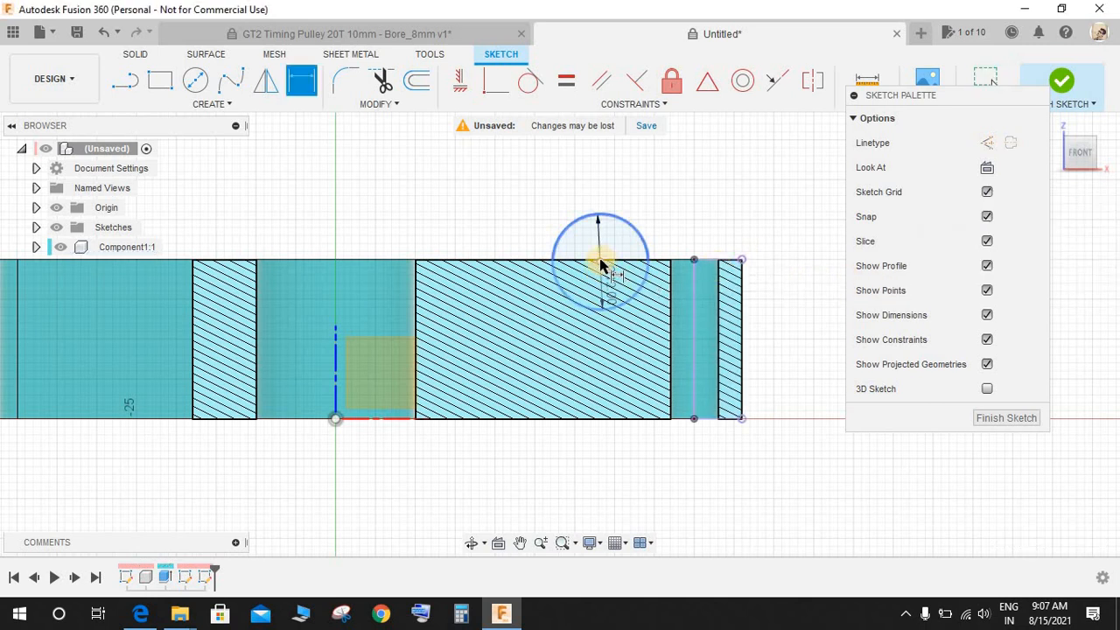
pyautogui.moveTo(761, 236)
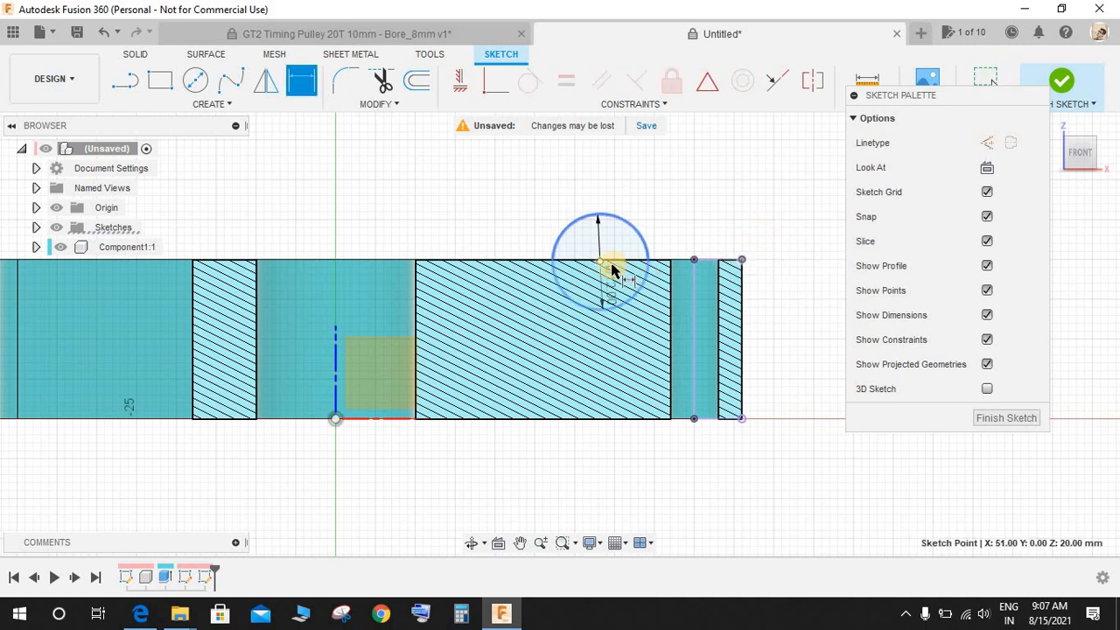
pyautogui.click(691, 245)
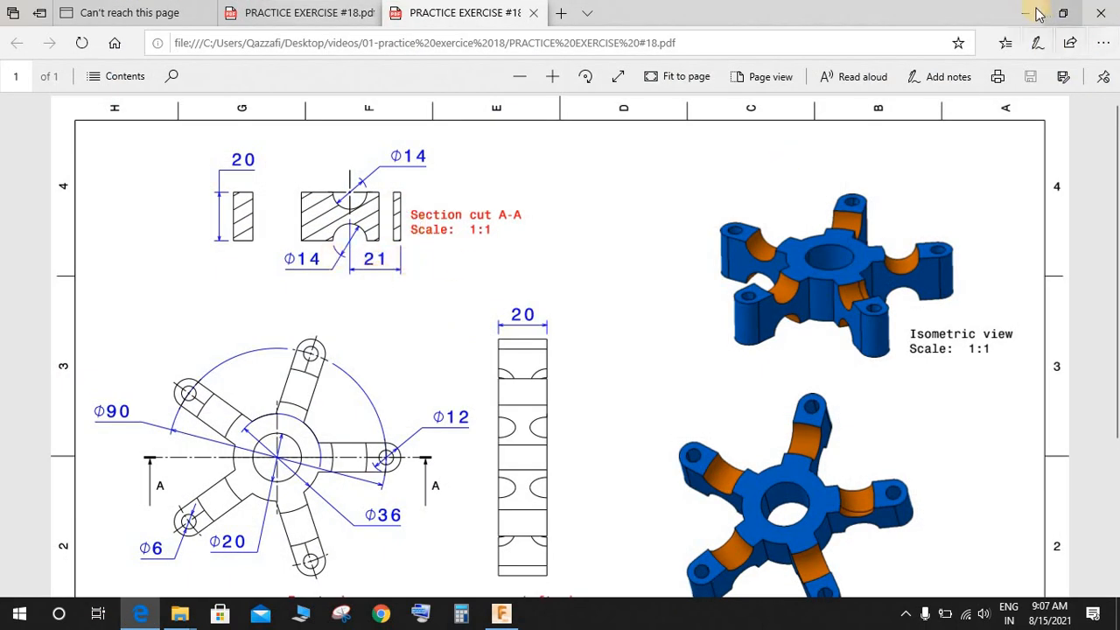
# Check the drawing's Section A-A for the Ø14 notch and its 21 mm offset
pyautogui.click(500, 612)
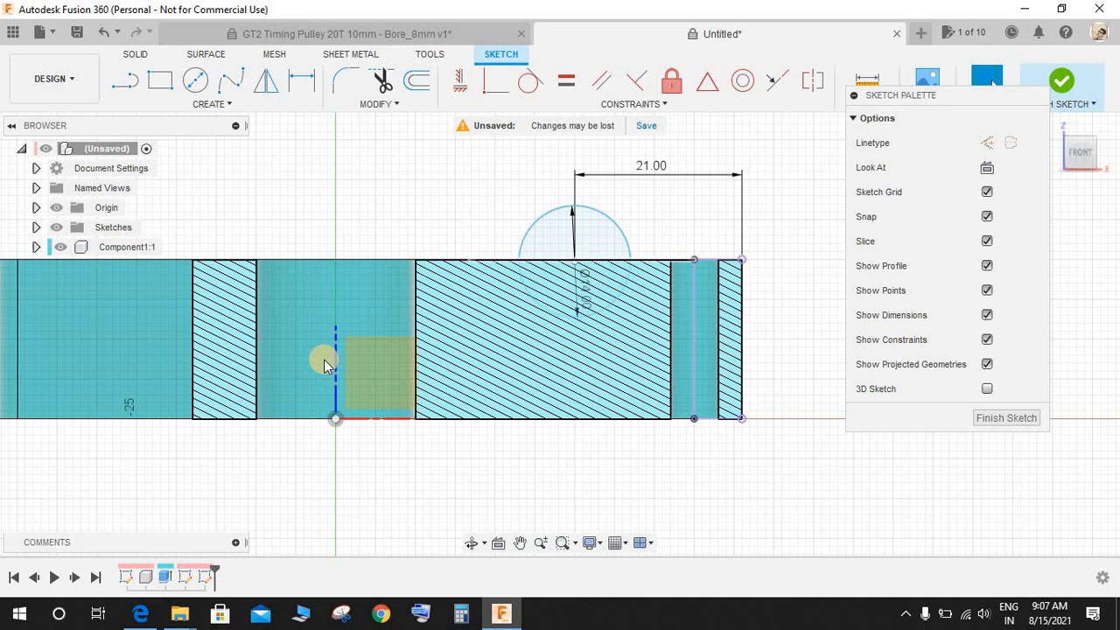
# Draw a mid-height mirror line, mirror the notch circle to the bottom edge, and finish the sketch
pyautogui.click(124, 80)
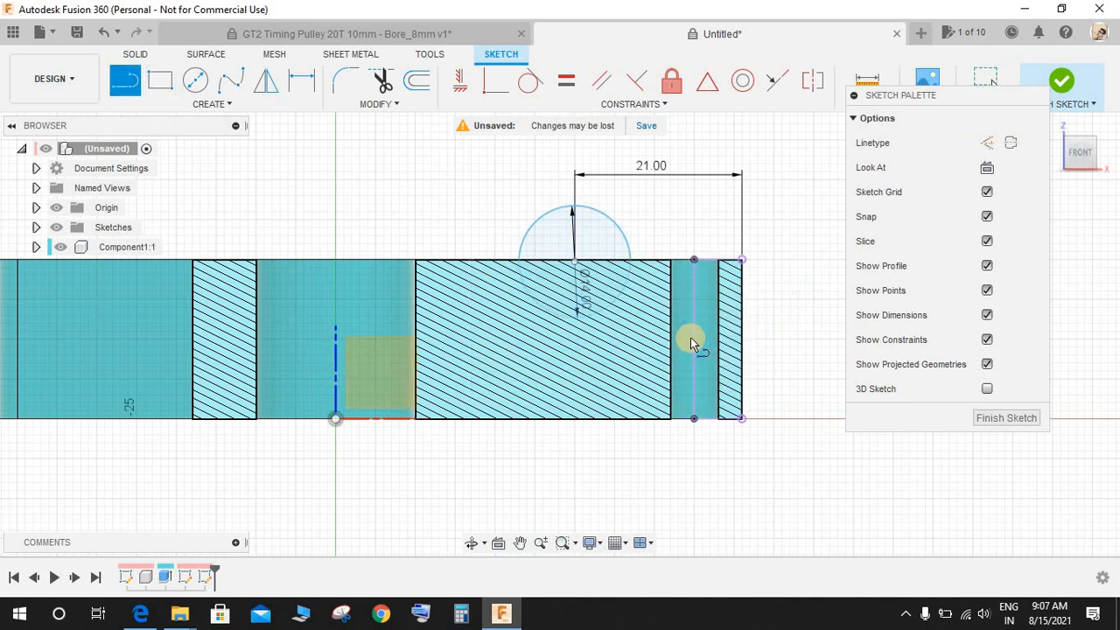
pyautogui.moveTo(679, 336)
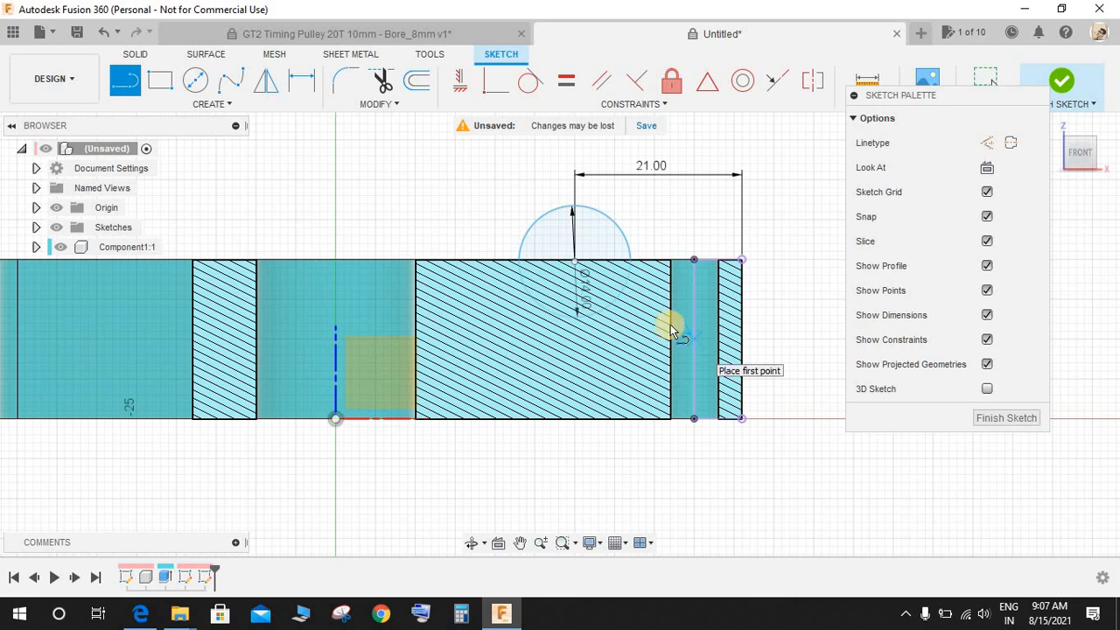
pyautogui.moveTo(691, 342)
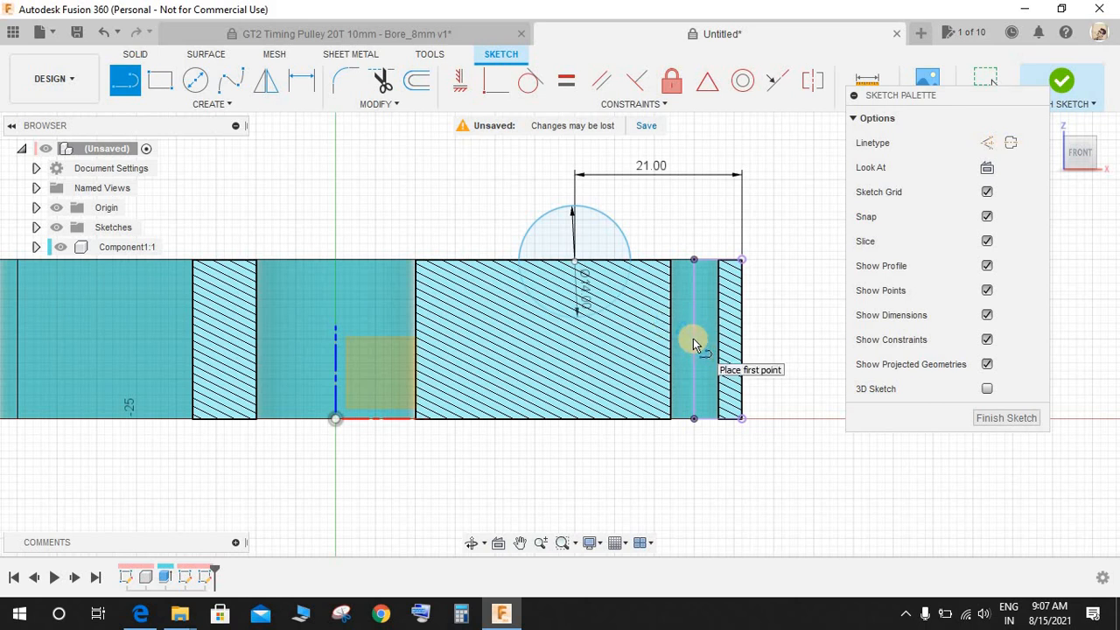
pyautogui.click(693, 342)
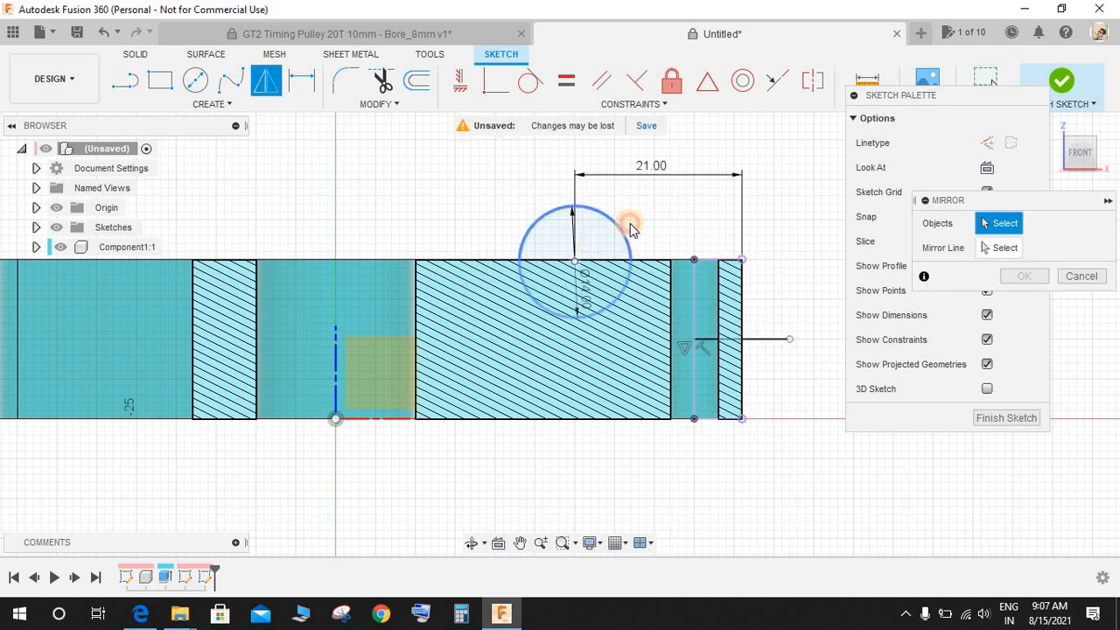
pyautogui.click(744, 340)
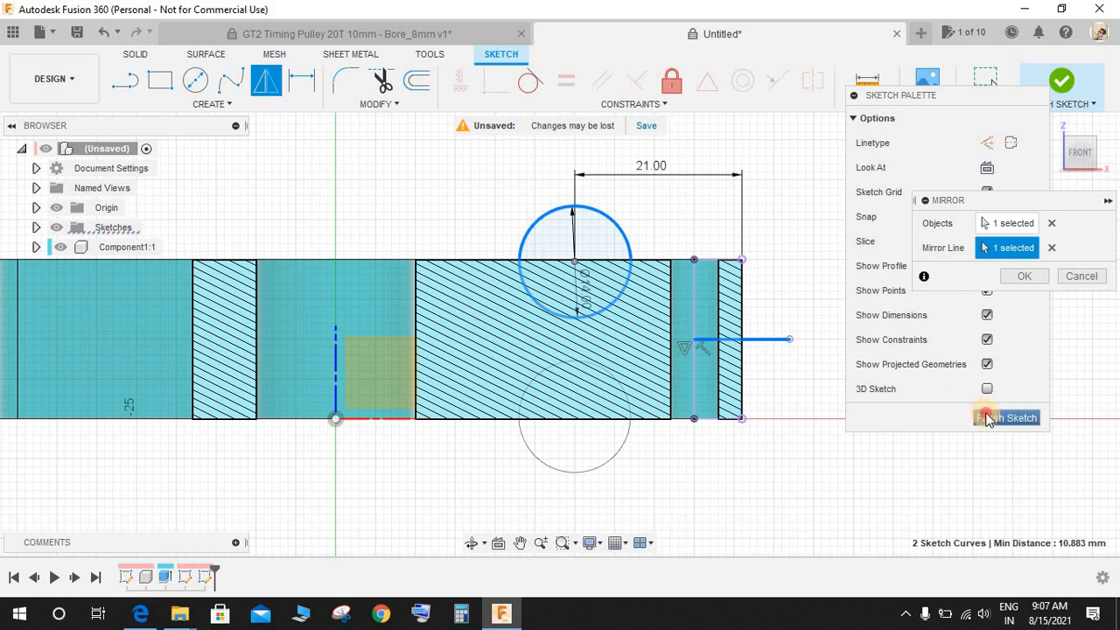
pyautogui.click(1007, 417)
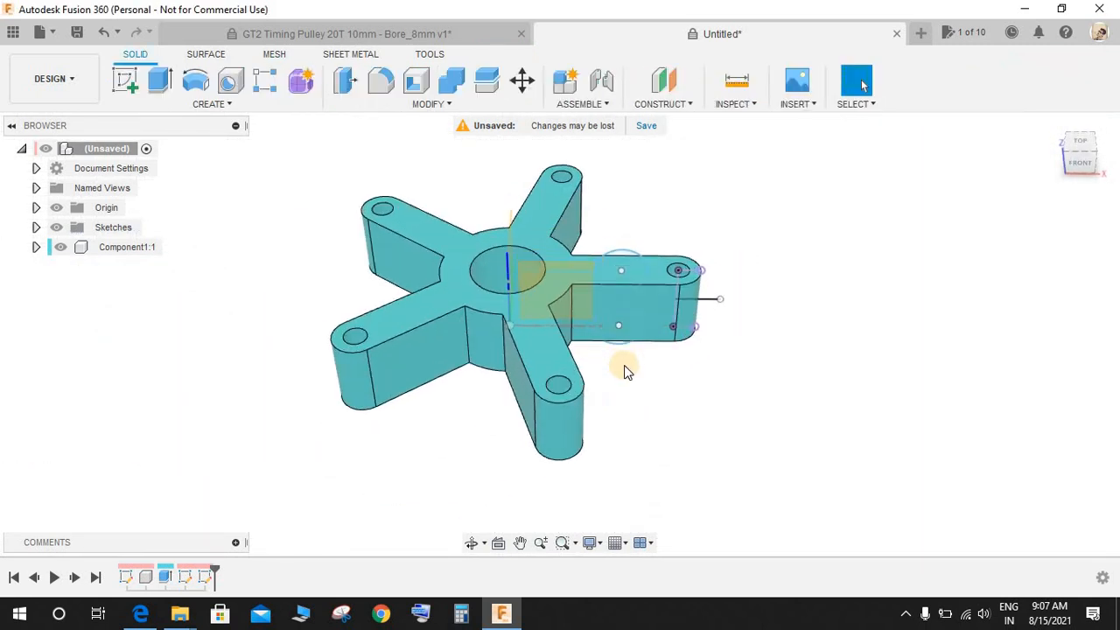
# Abandon a mistaken Sweep and start a Revolve feature from the Create menu
pyautogui.moveTo(626, 371); pyautogui.dragTo(613, 348)
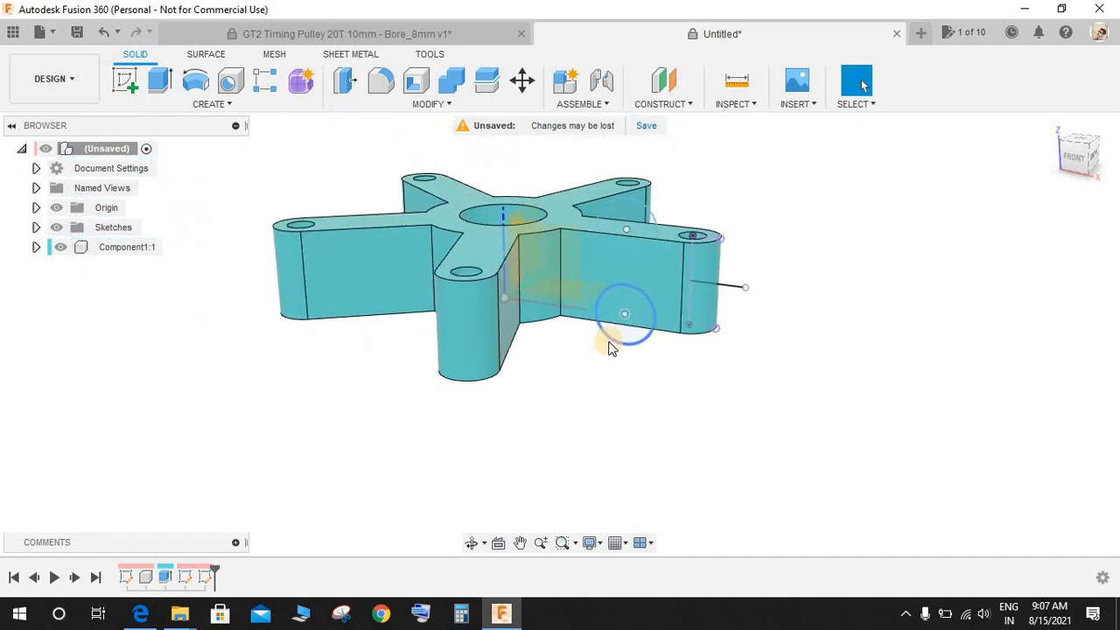
pyautogui.click(212, 103)
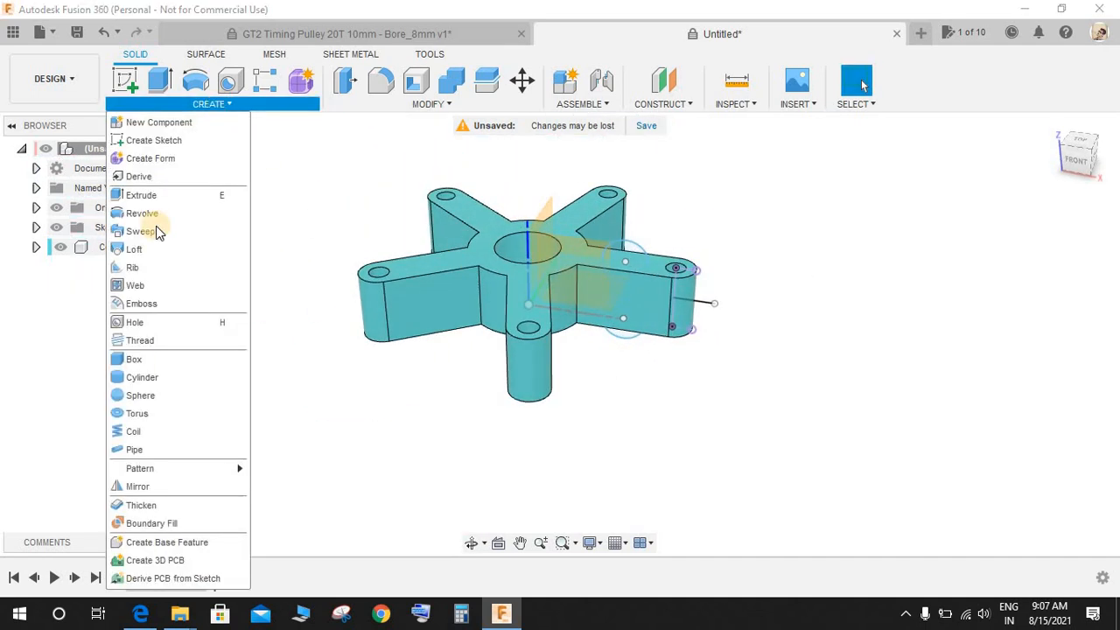
pyautogui.moveTo(133, 448)
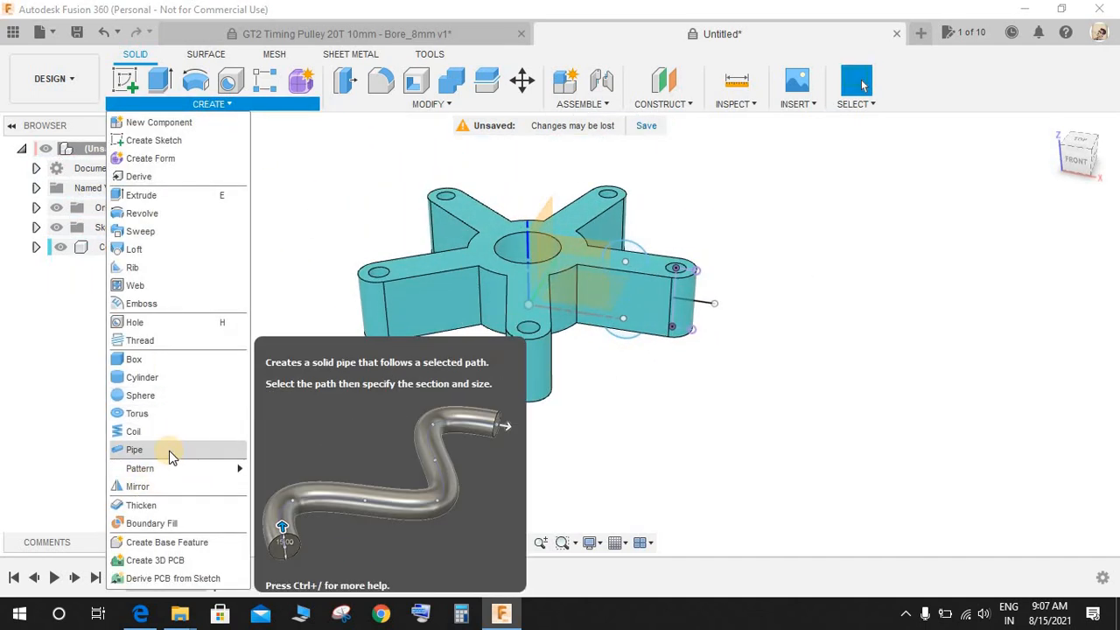
pyautogui.moveTo(201, 184)
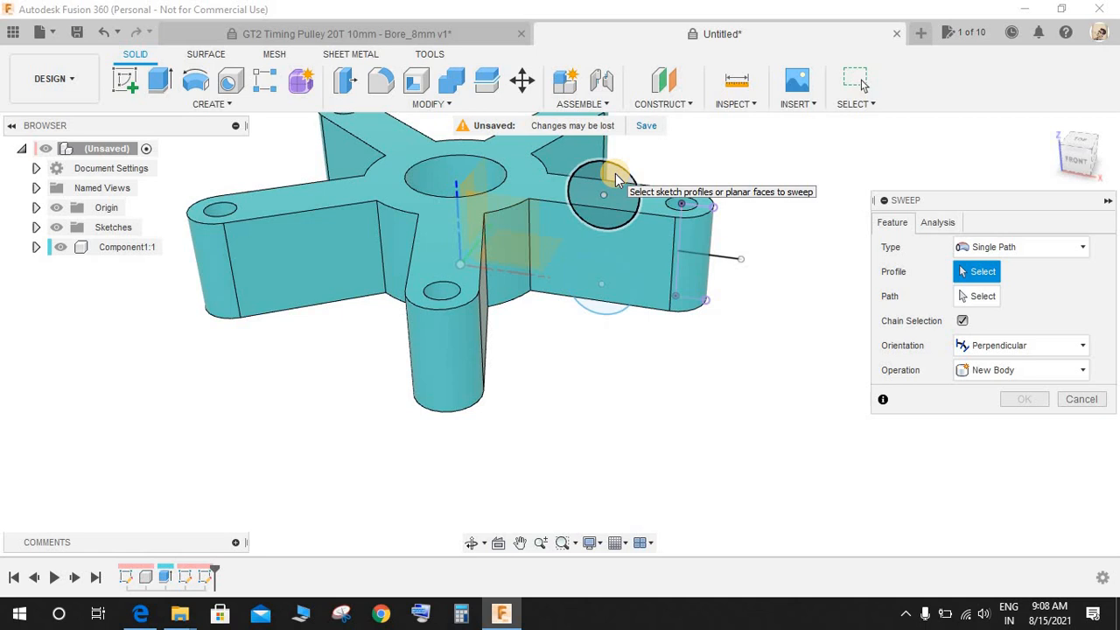
pyautogui.click(602, 283)
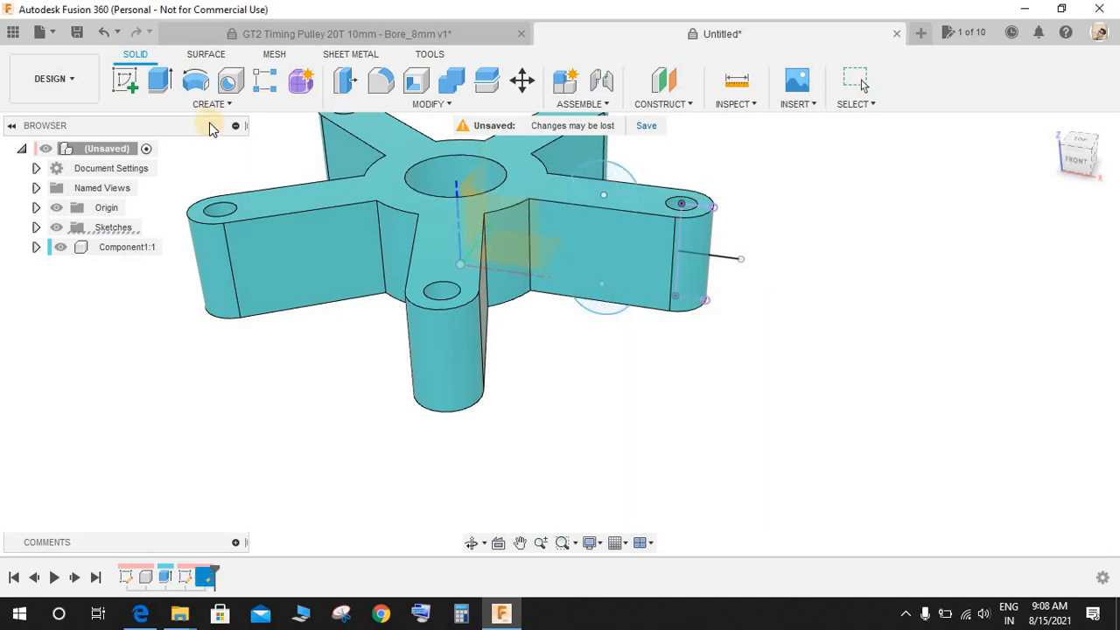
pyautogui.click(212, 103)
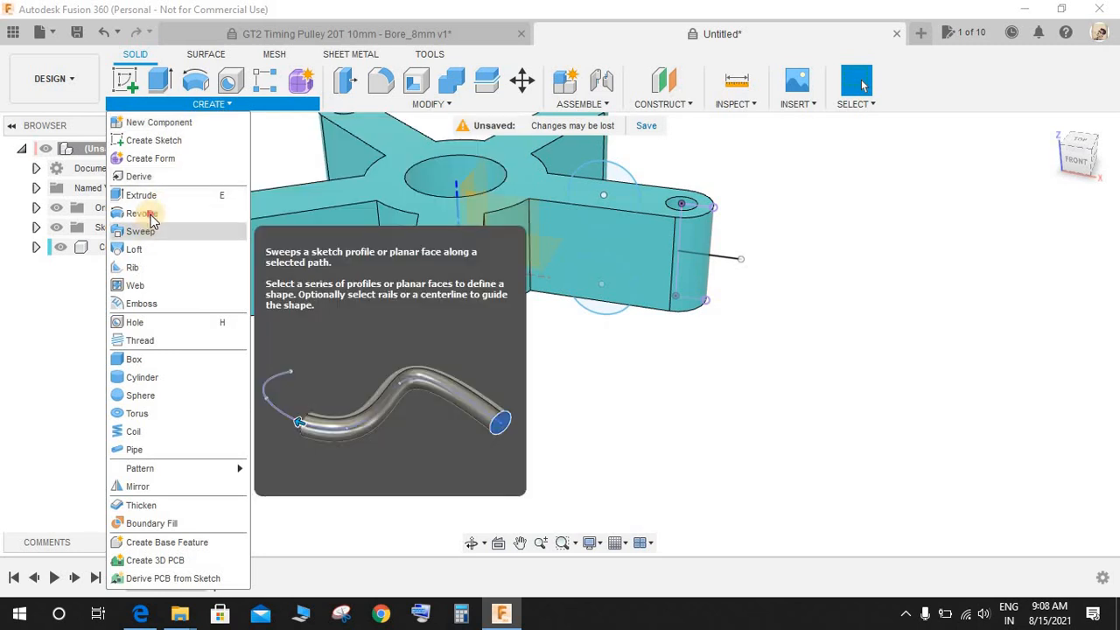
pyautogui.click(140, 213)
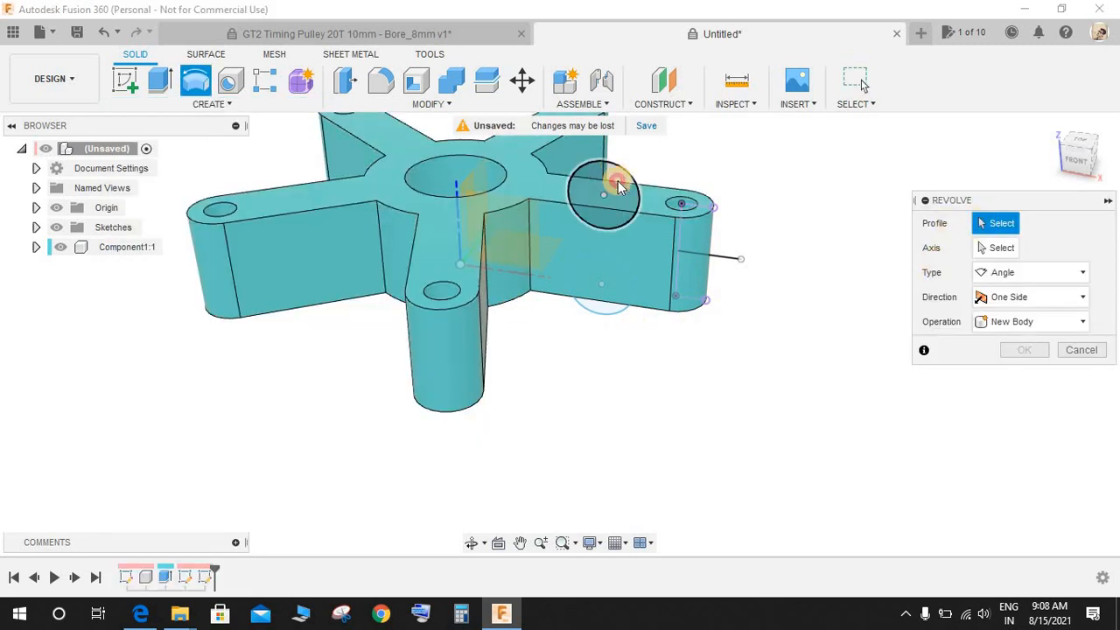
# Revolve the notch circle profiles 360° about the part's central axis as a cut
pyautogui.click(602, 283)
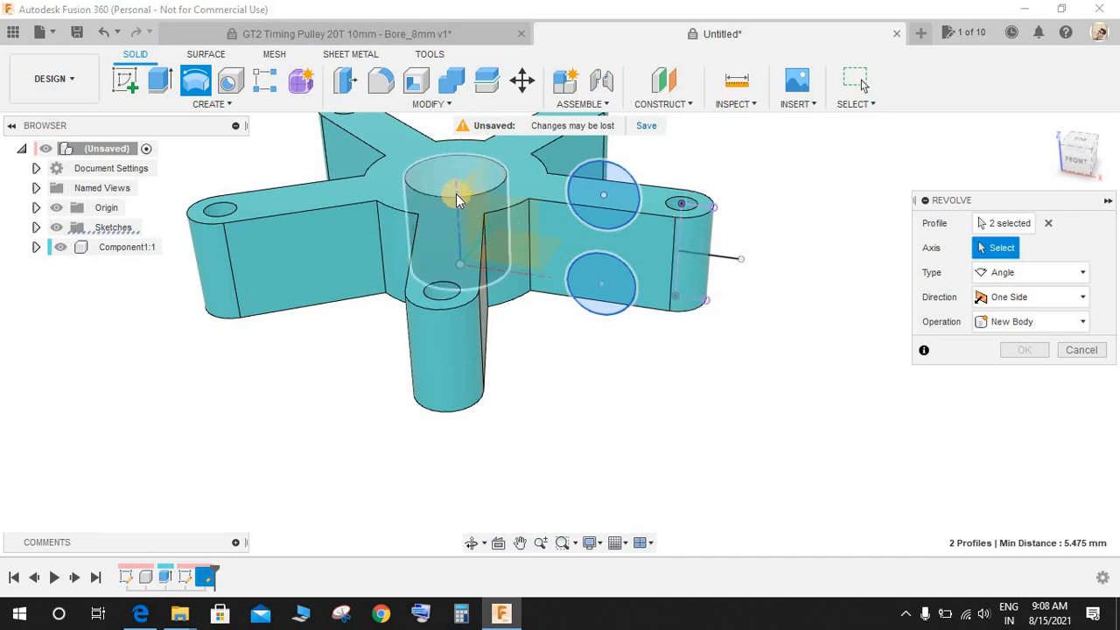
pyautogui.click(459, 245)
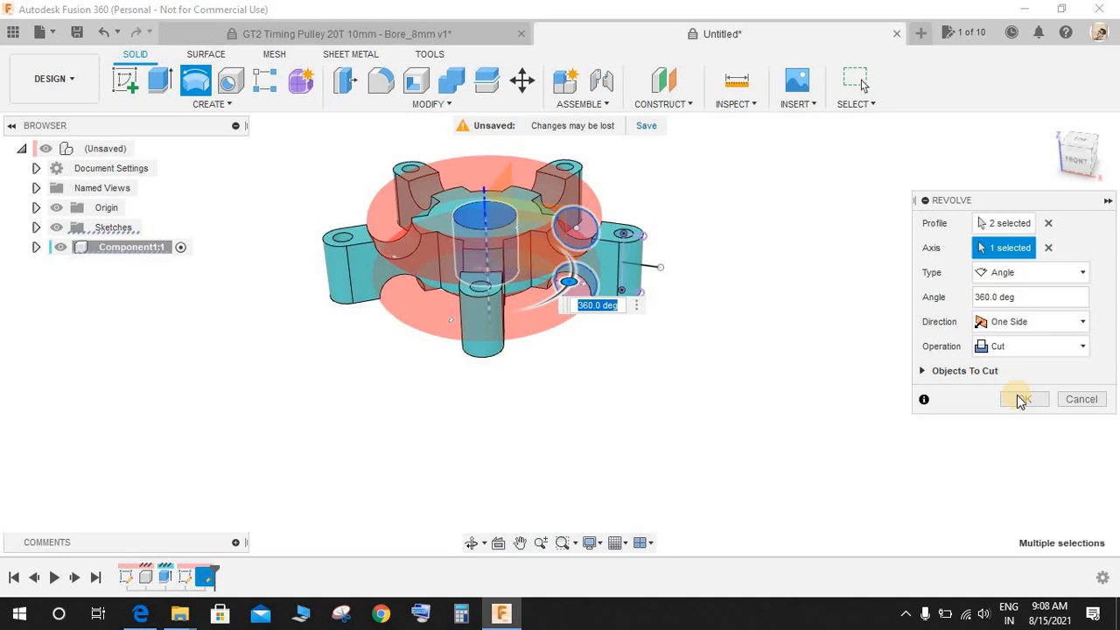
pyautogui.click(1022, 399)
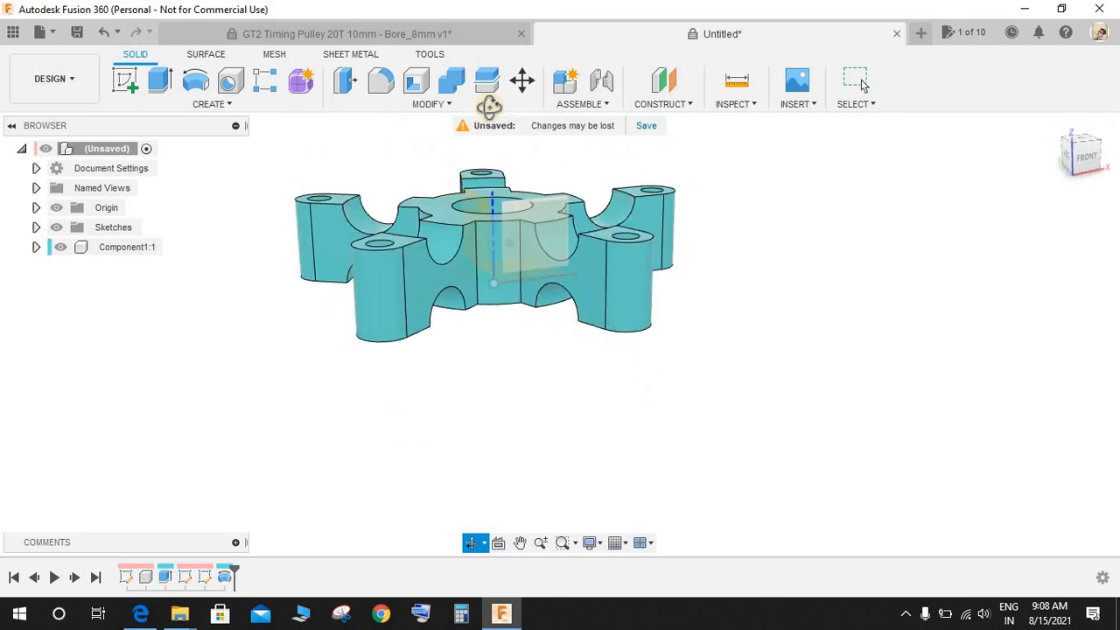
# Orbit the model to inspect the rounded notches on all five arms
pyautogui.moveTo(486, 253); pyautogui.dragTo(591, 359)
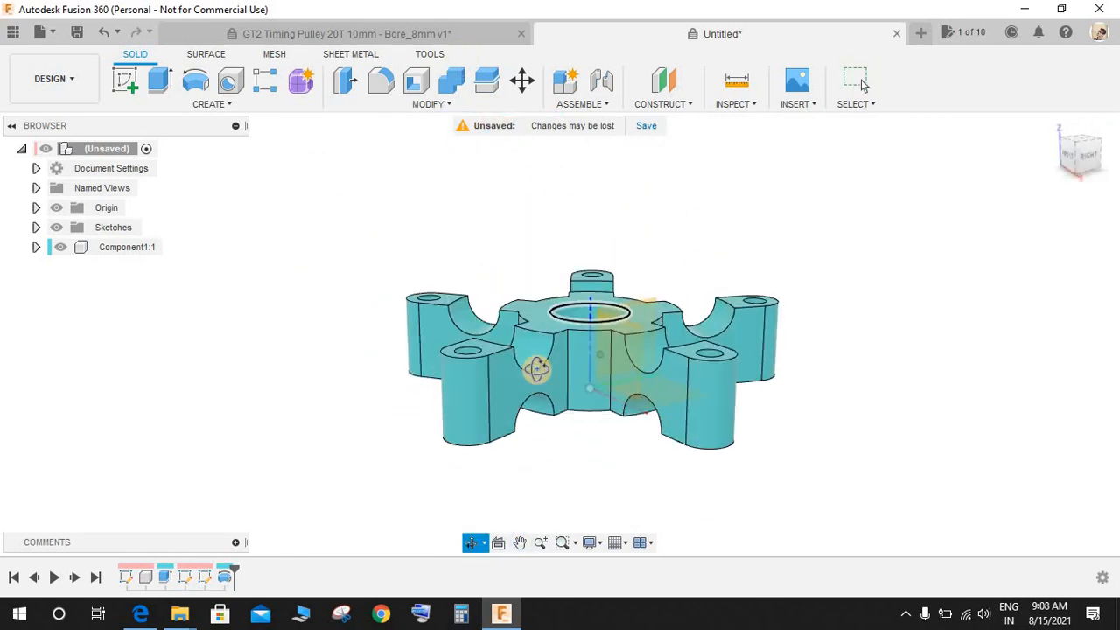
pyautogui.moveTo(539, 369); pyautogui.dragTo(674, 360)
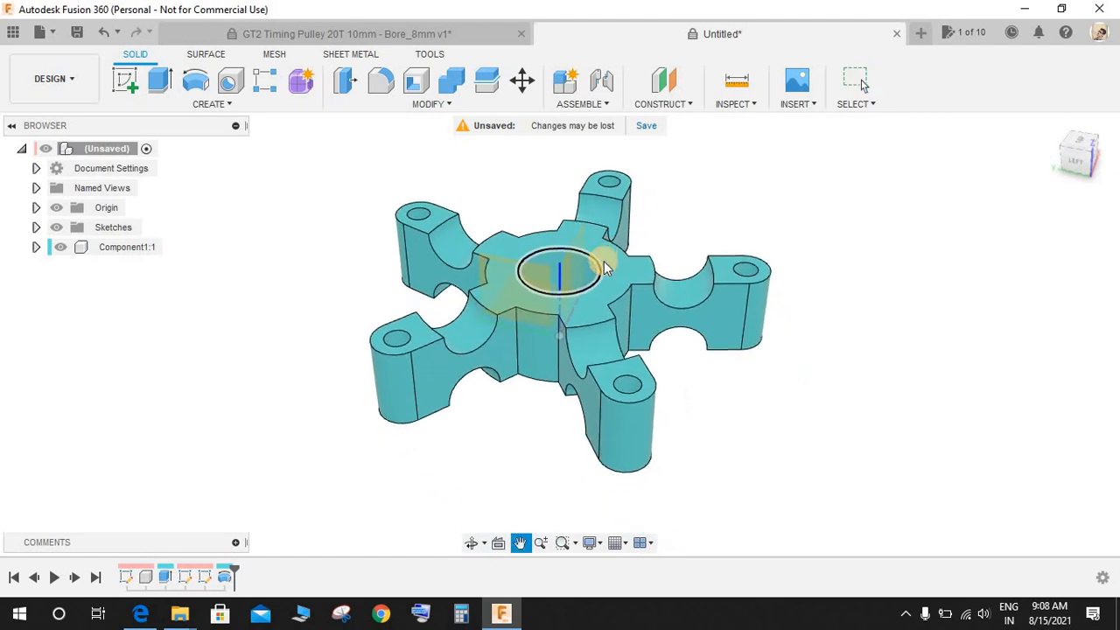
pyautogui.click(855, 81)
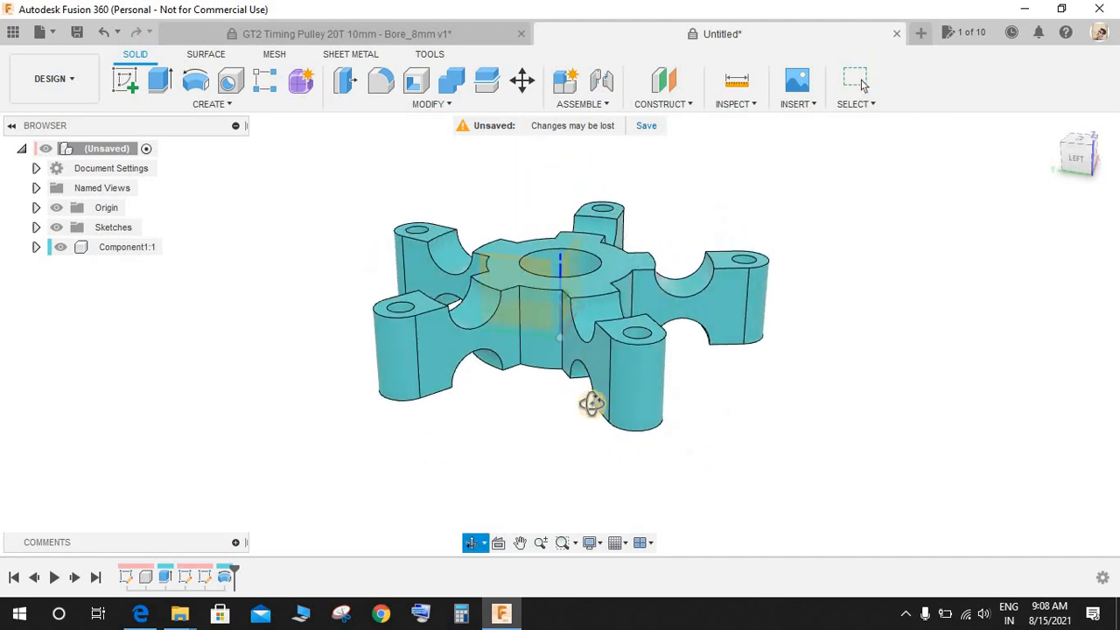
pyautogui.moveTo(593, 403); pyautogui.dragTo(560, 441)
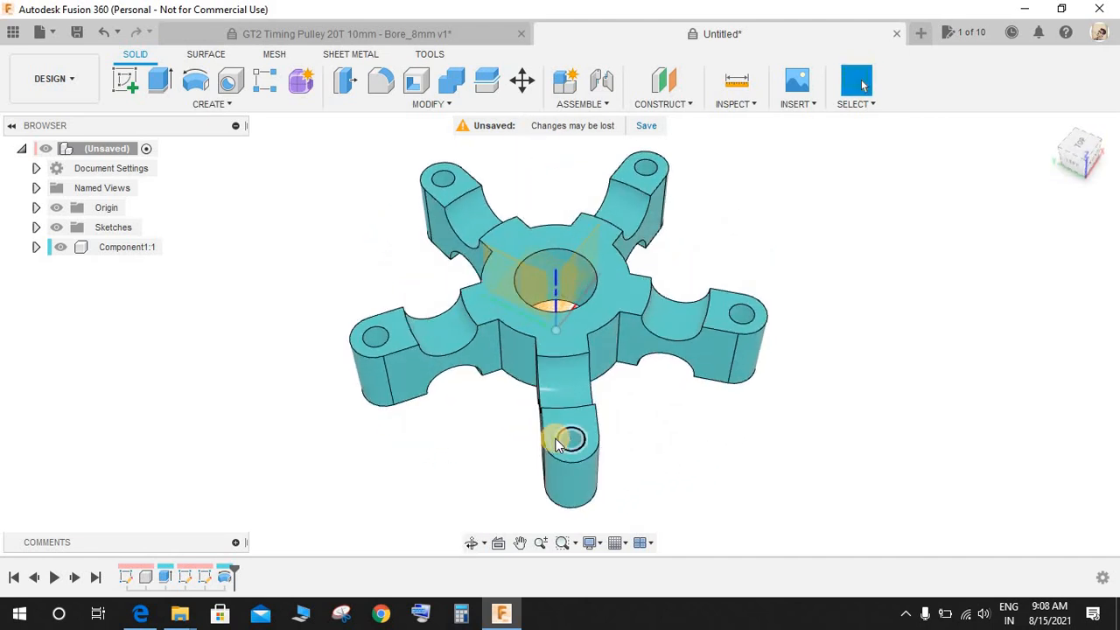